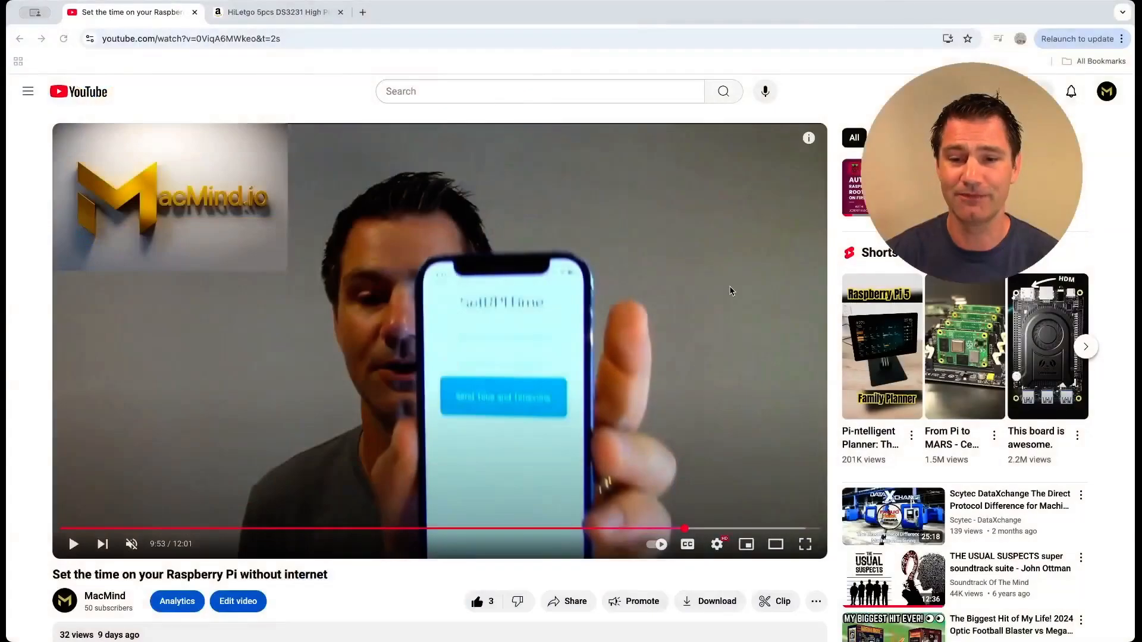
pyautogui.moveTo(246, 414)
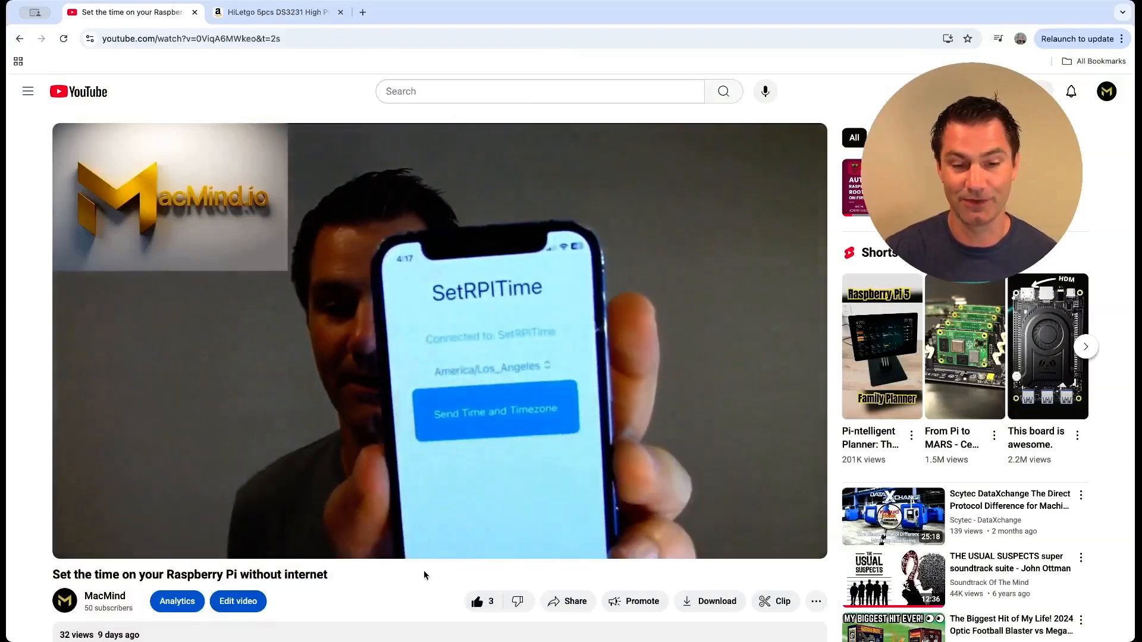
pyautogui.moveTo(687, 529)
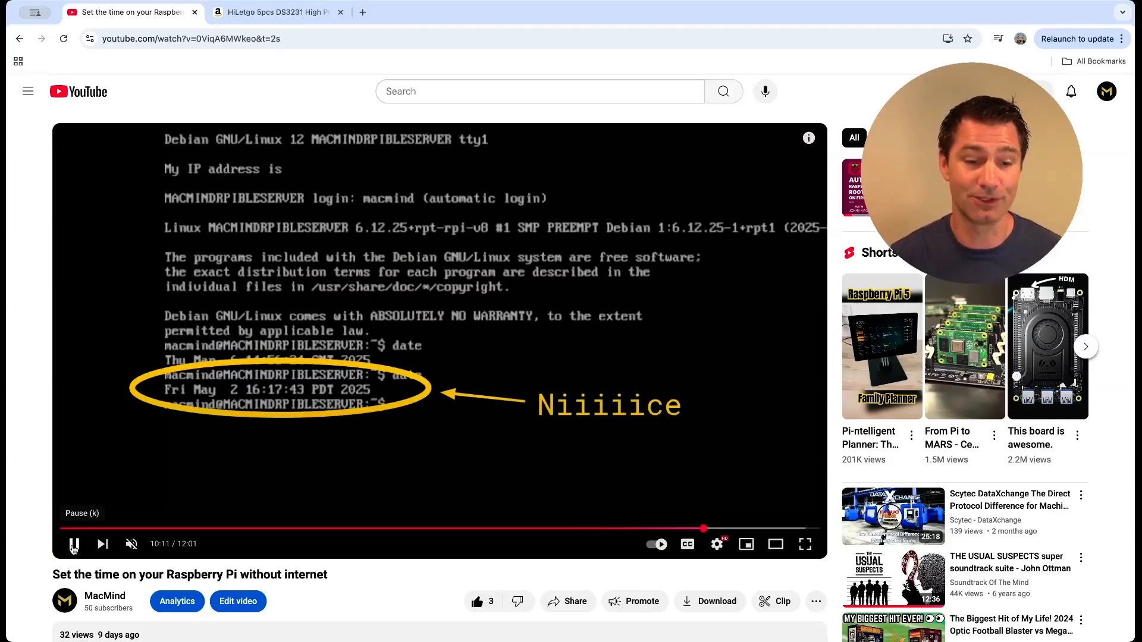
# Pause the Raspberry Pi time video on the corrected date output and switch to Amazon
pyautogui.click(74, 544)
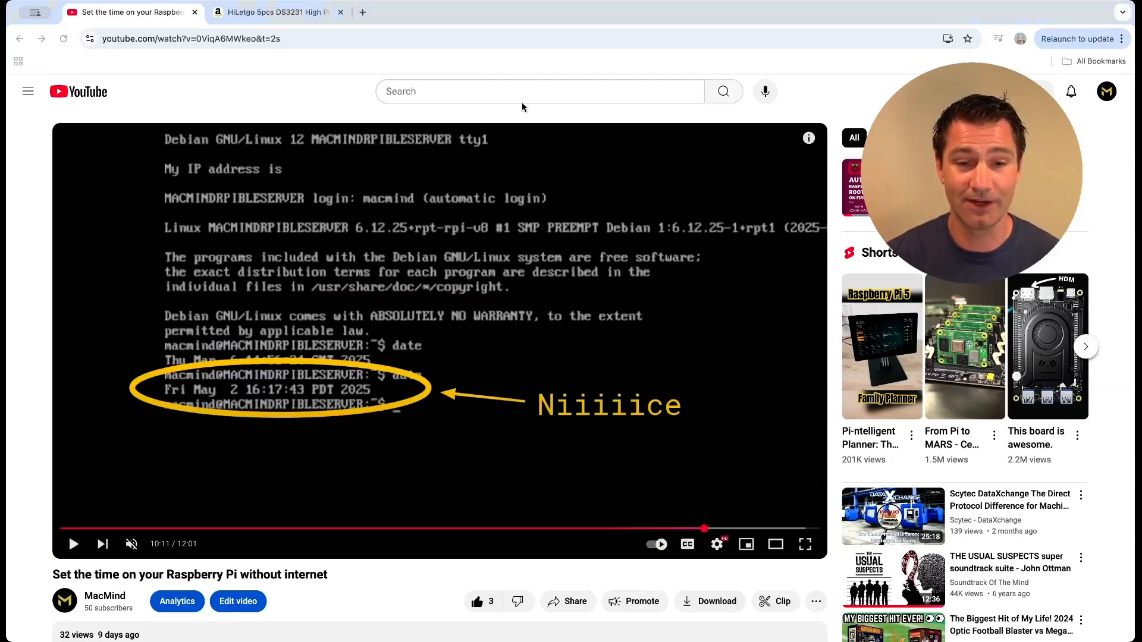
pyautogui.click(274, 12)
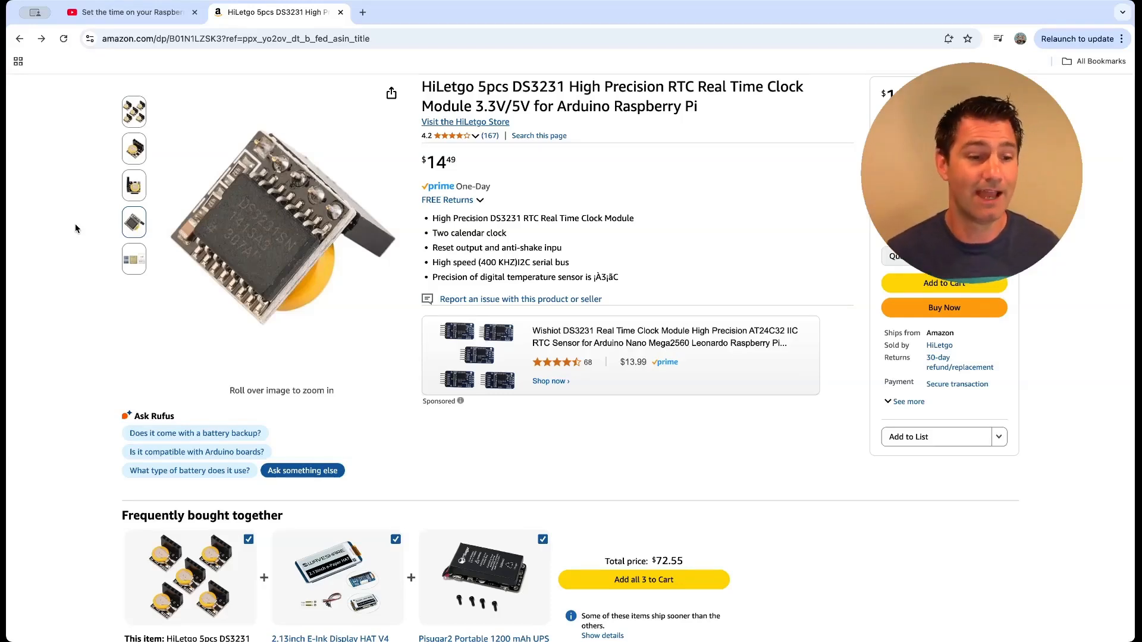
# View the HiLetgo DS3231 listing photos of the battery side and all five modules
pyautogui.click(133, 185)
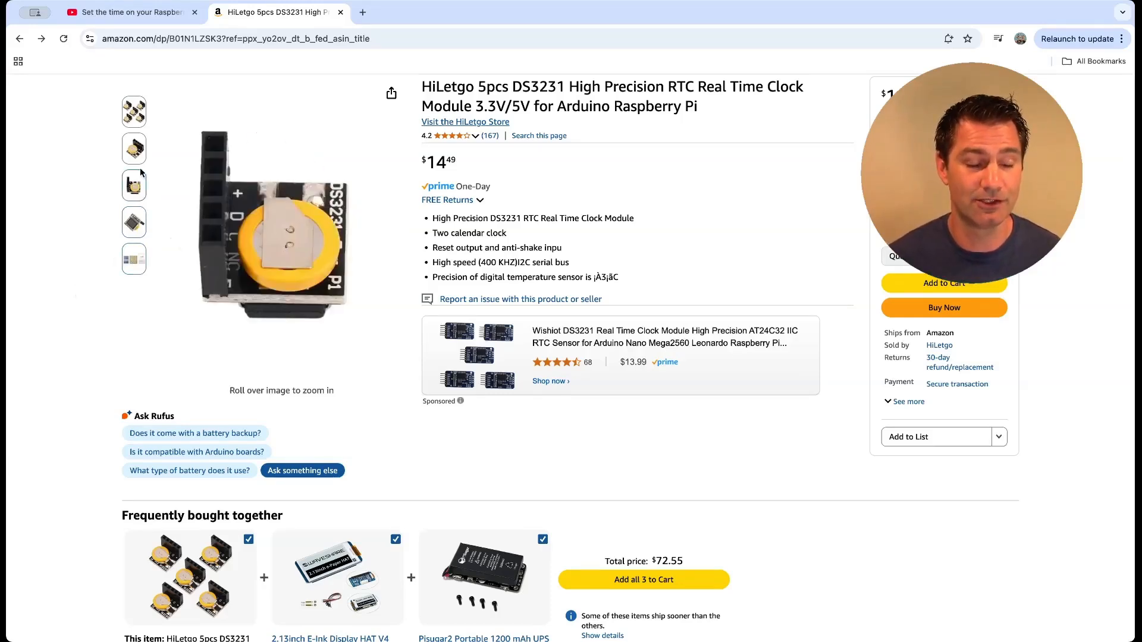
pyautogui.click(133, 112)
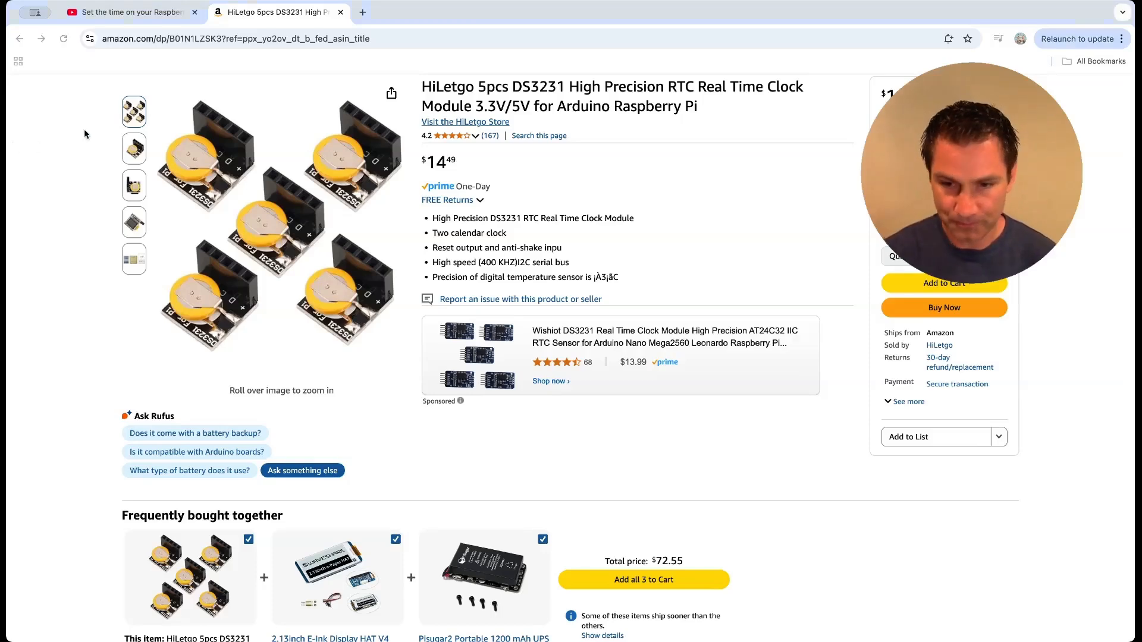
pyautogui.moveTo(239, 178)
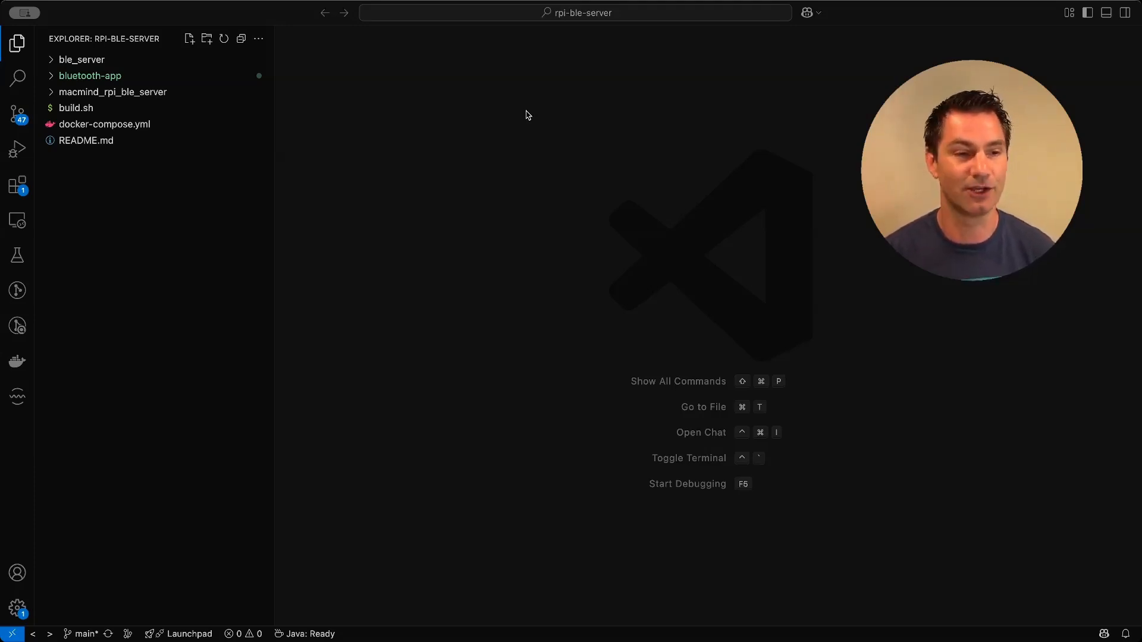
pyautogui.moveTo(664, 210)
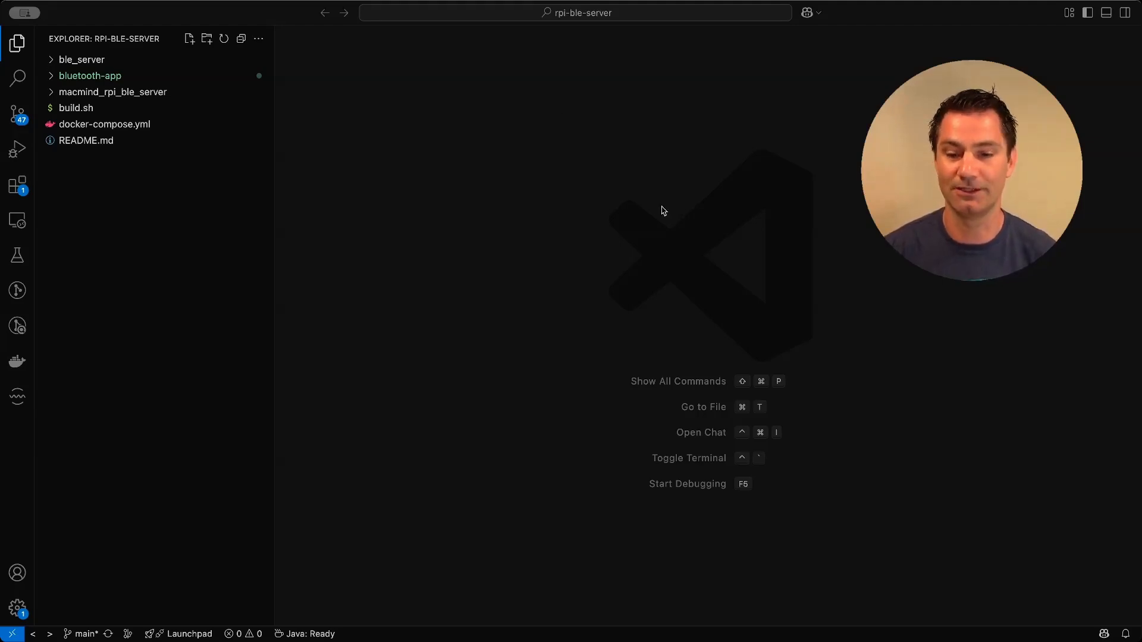
# Open docker-compose.yml and build.sh in rpi-ble-server, then close the editors
pyautogui.click(104, 125)
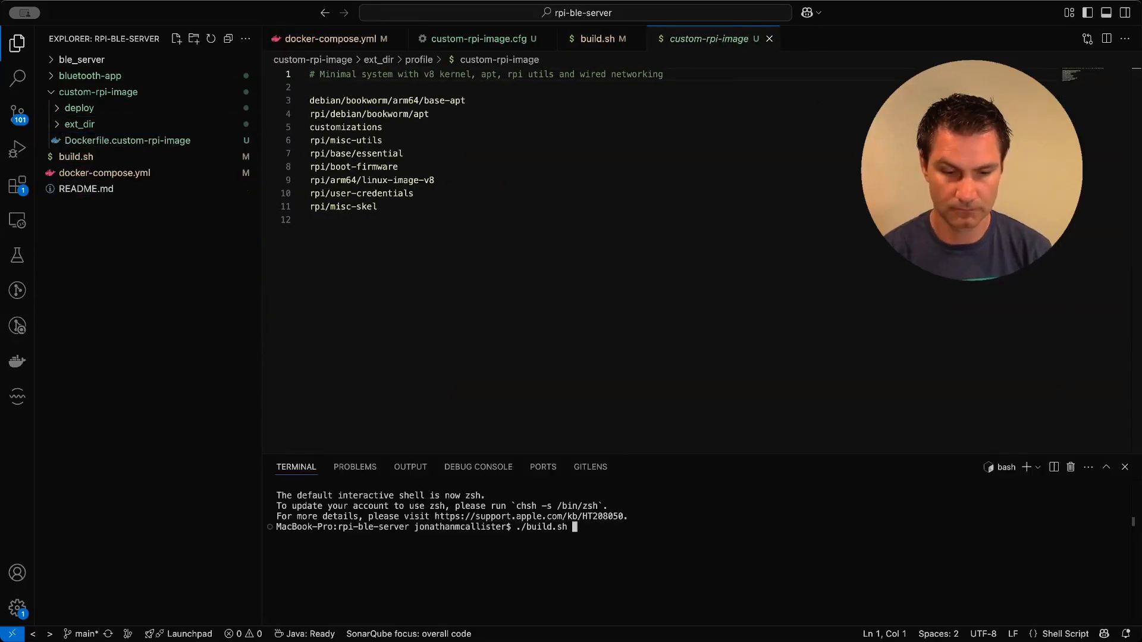
pyautogui.click(599, 39)
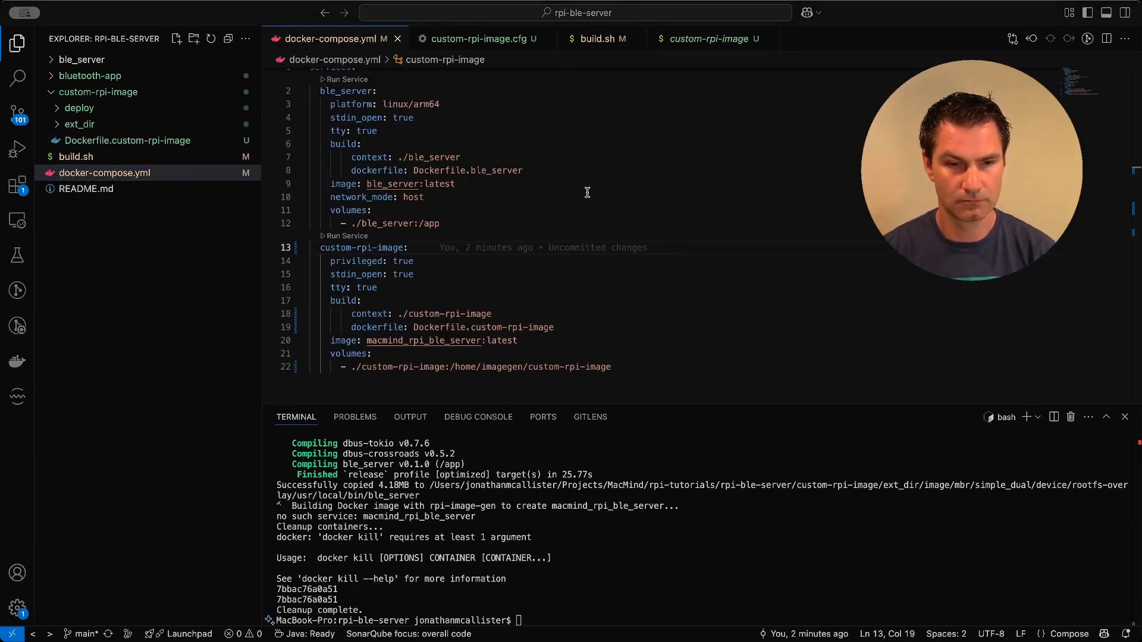
pyautogui.click(597, 39)
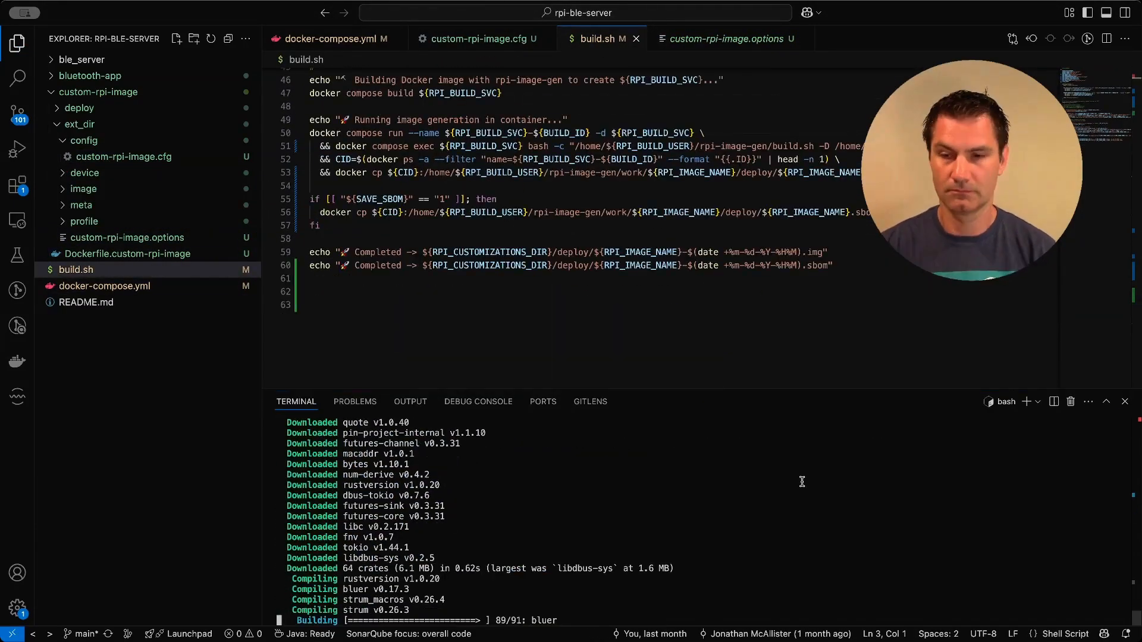
pyautogui.click(333, 38)
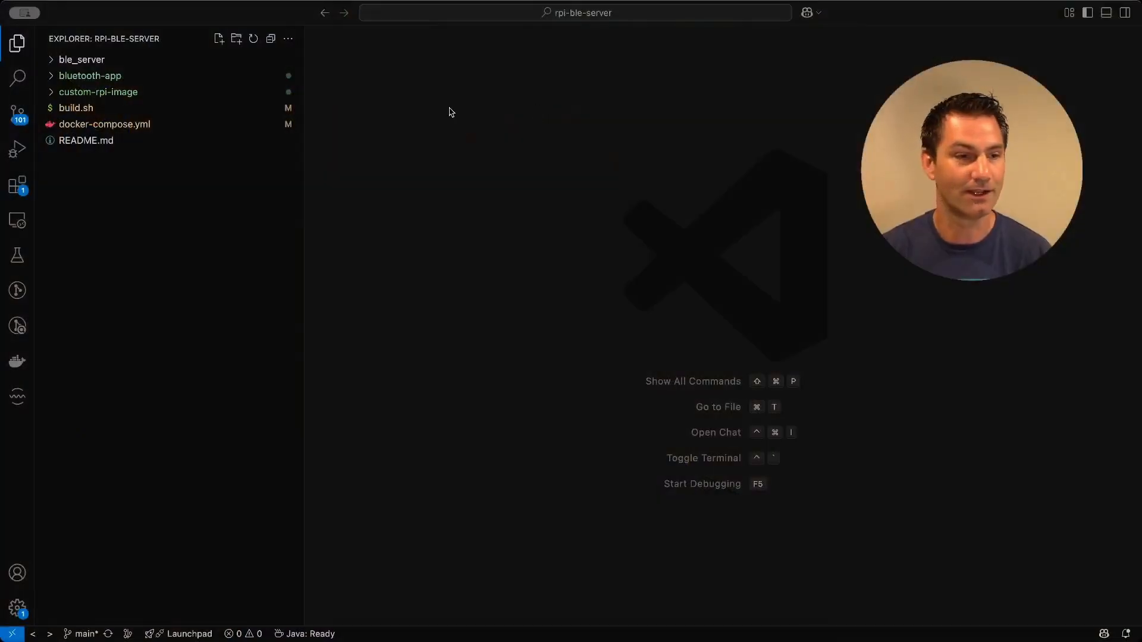
# Expand custom-rpi-image/ext_dir to reveal the Pi 4 boot firmware files
pyautogui.click(99, 91)
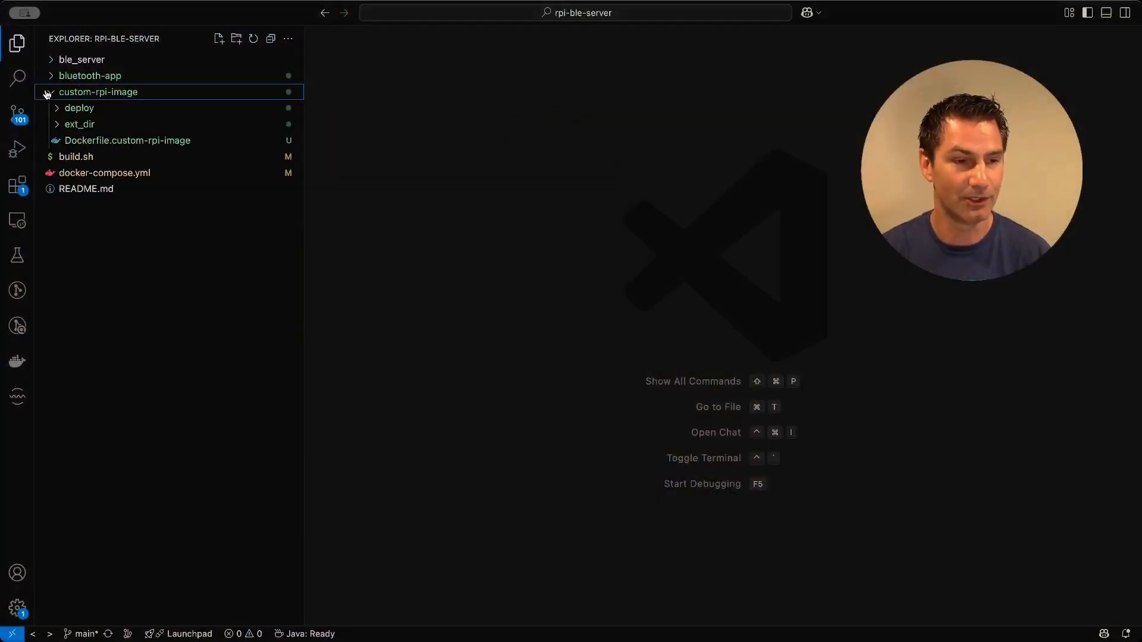
pyautogui.click(50, 92)
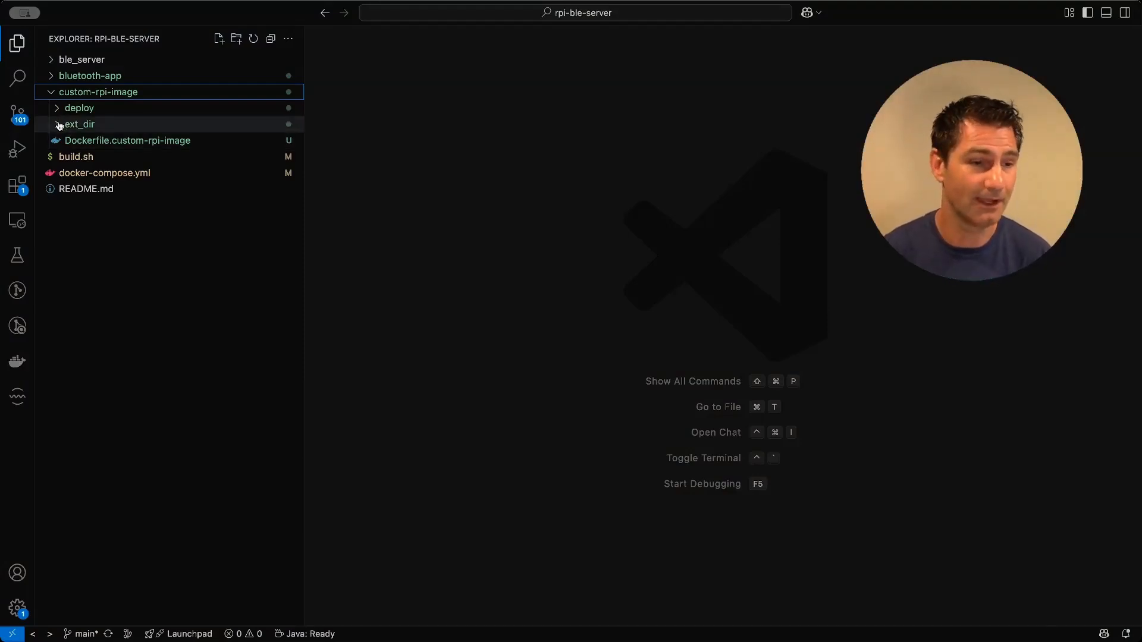
pyautogui.click(79, 124)
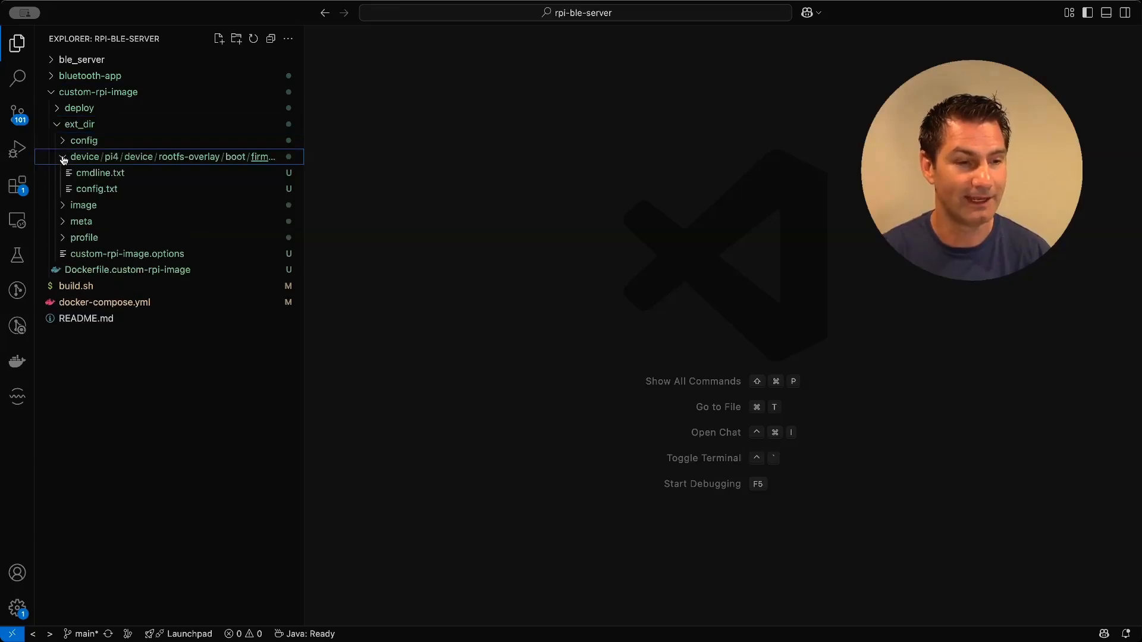
pyautogui.click(95, 188)
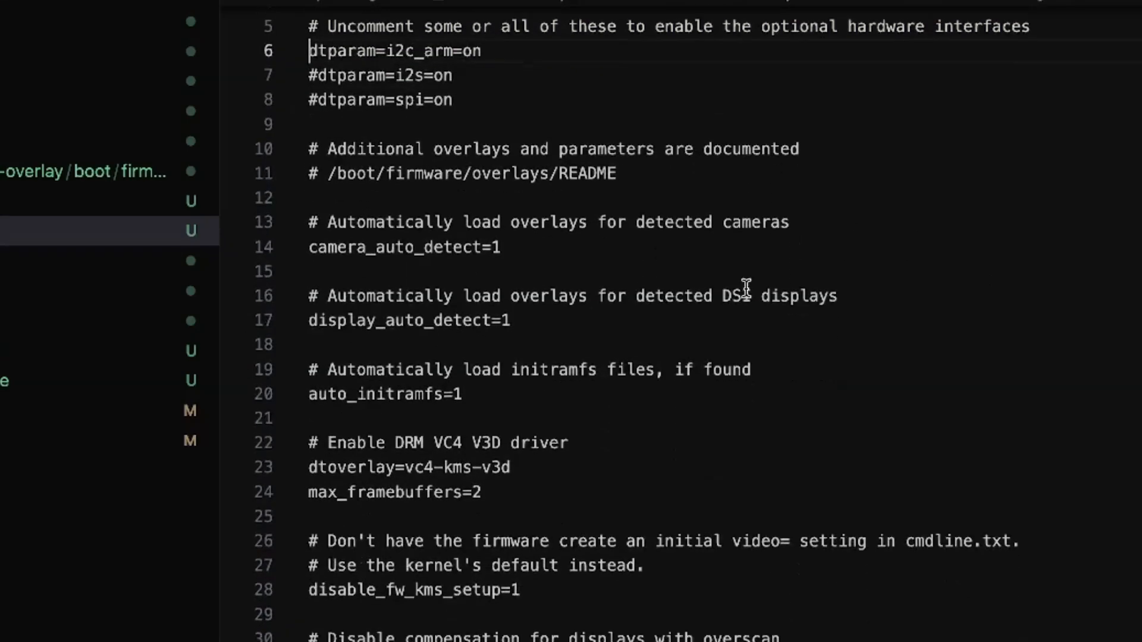
pyautogui.moveTo(626, 350)
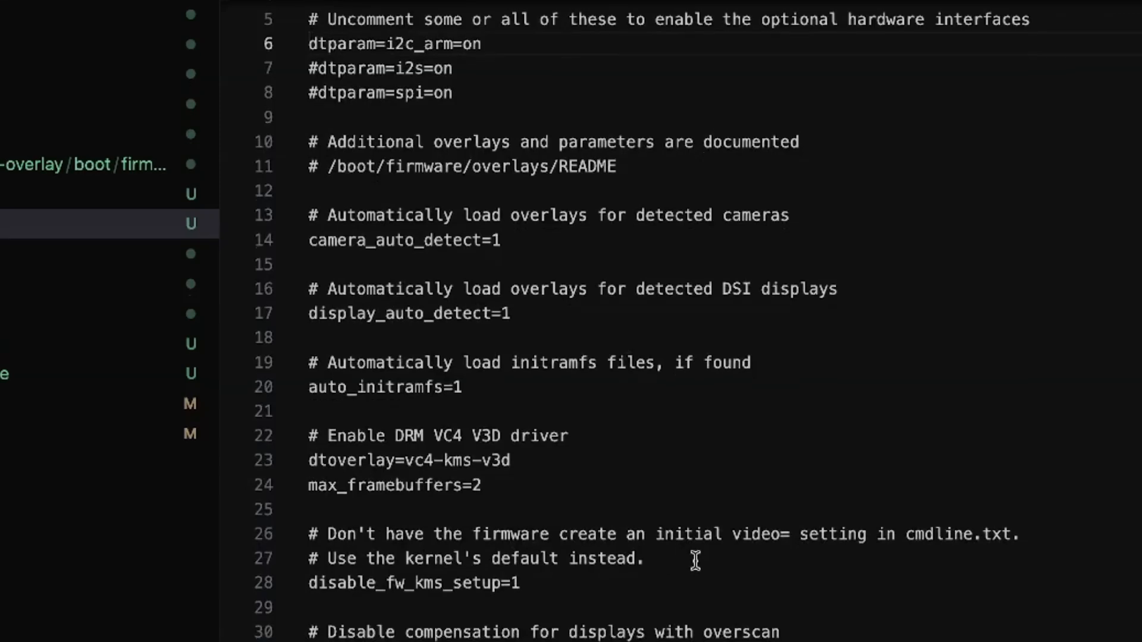
# Append the line dtoverlay=i2c-rtc,ds3231 at the bottom of config.txt
pyautogui.scroll(-3)
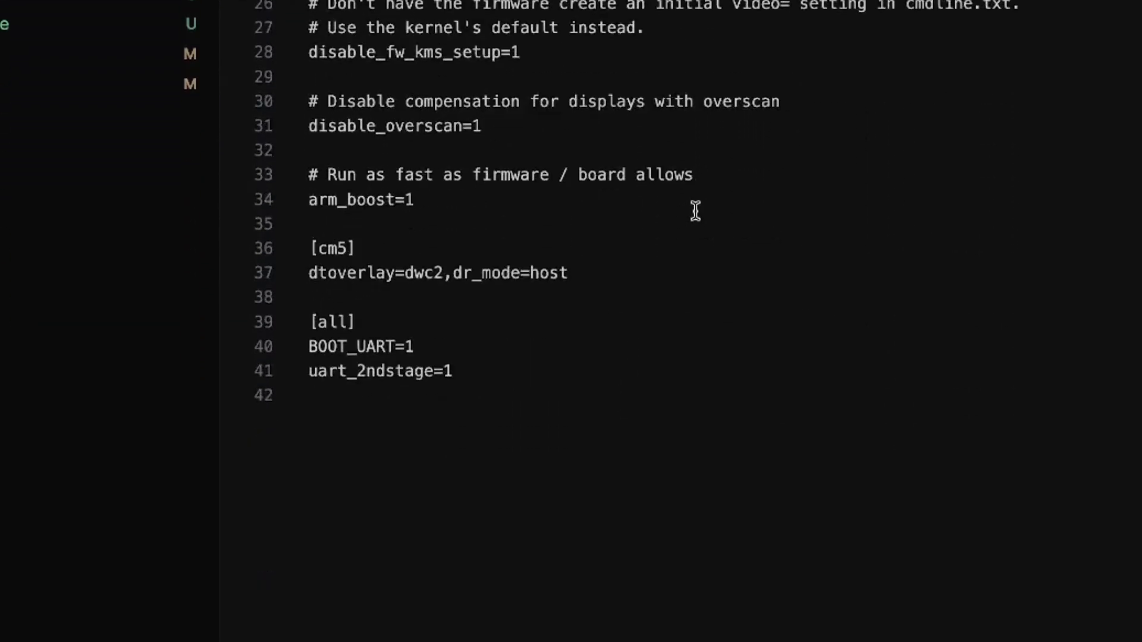
pyautogui.write('dtoverlay=i2c-rtc,ds3231')
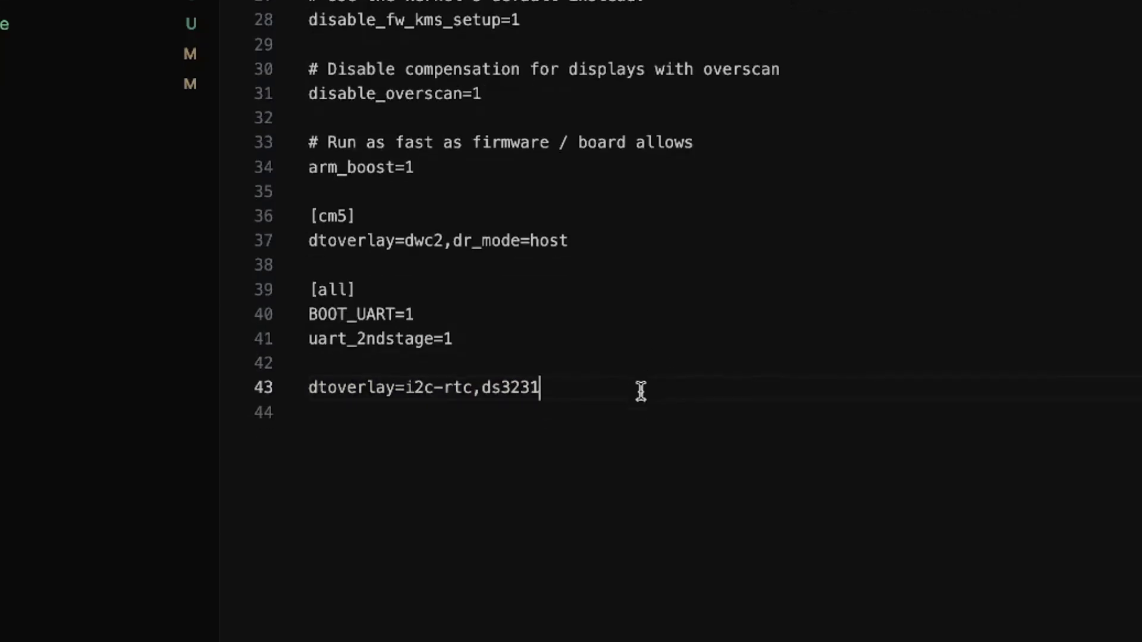
pyautogui.scroll(-3)
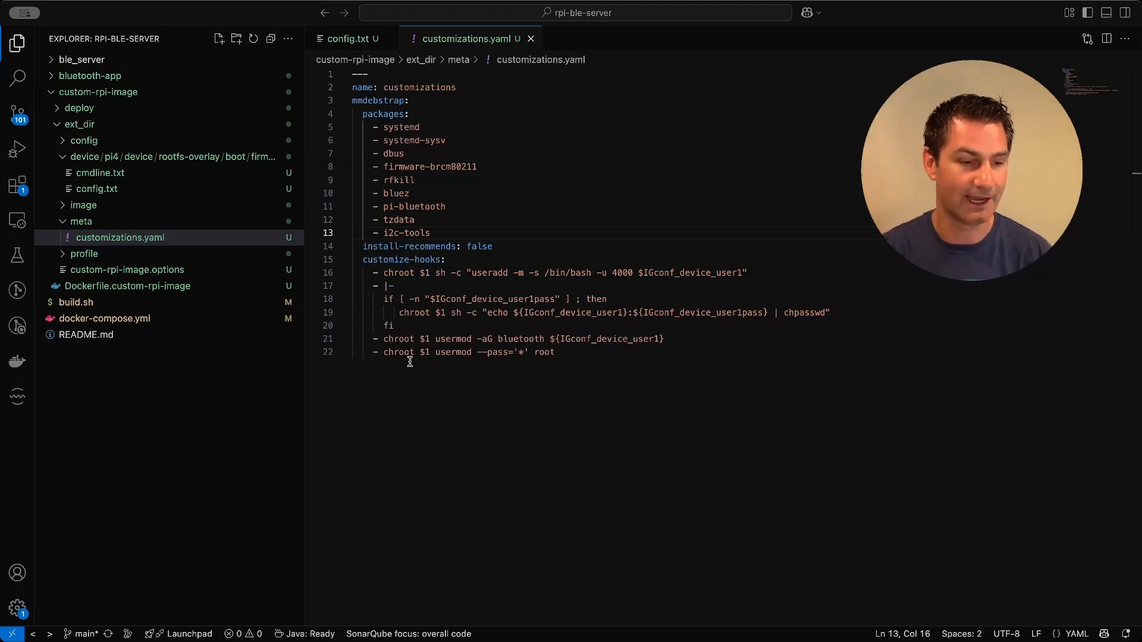
# Create a new file named post-build.sh inside the device/pi4 folder
pyautogui.doubleClick(418, 233)
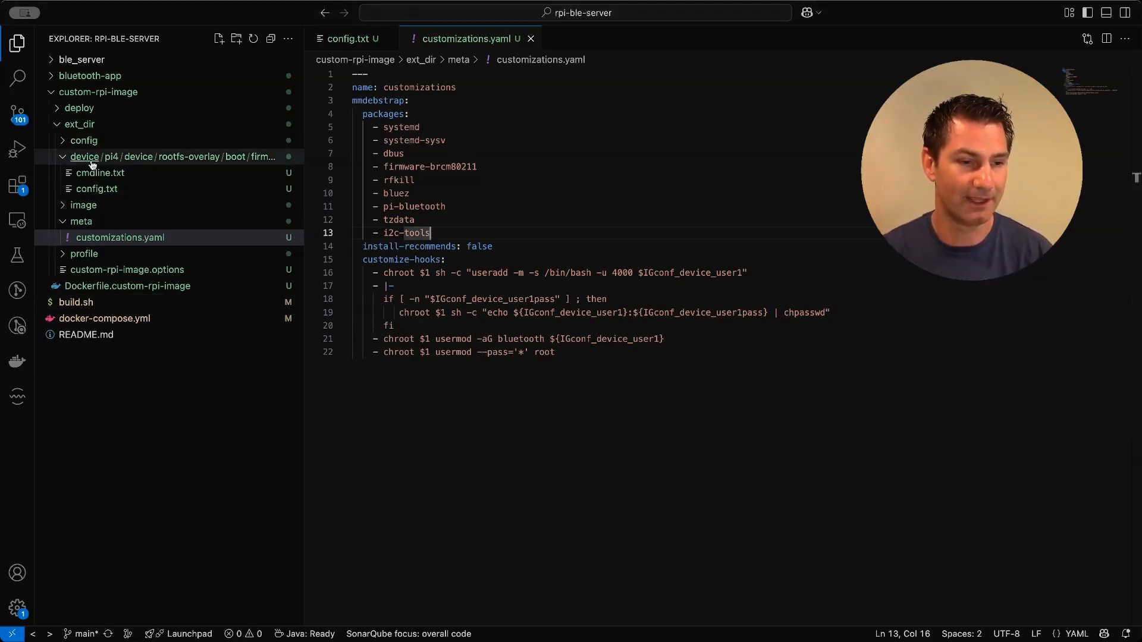
pyautogui.moveTo(138, 160)
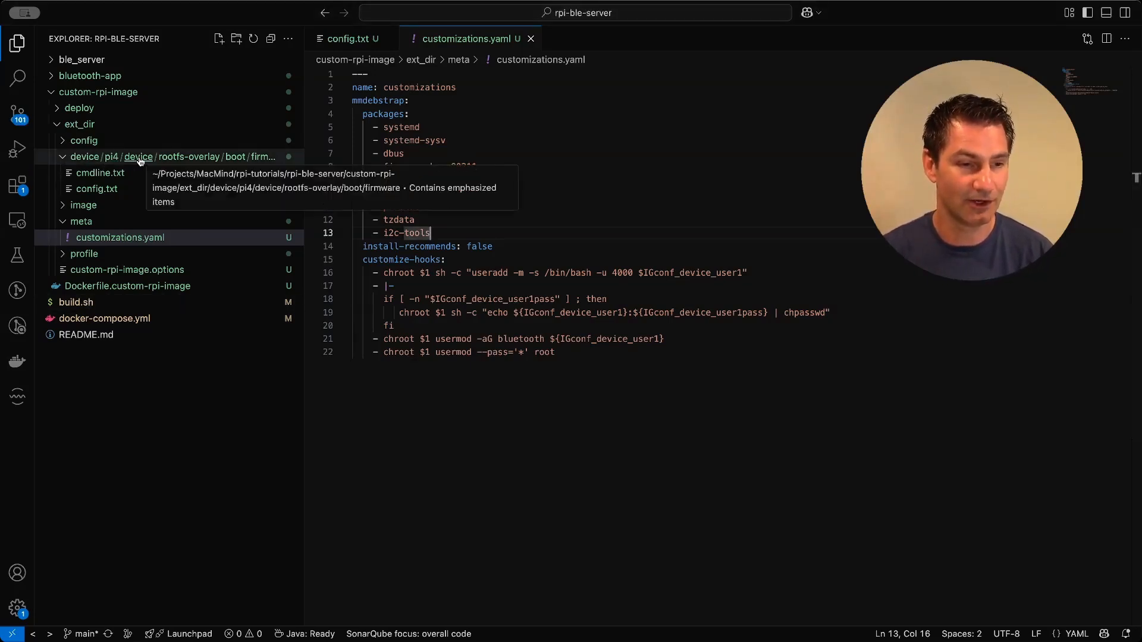
pyautogui.click(111, 157)
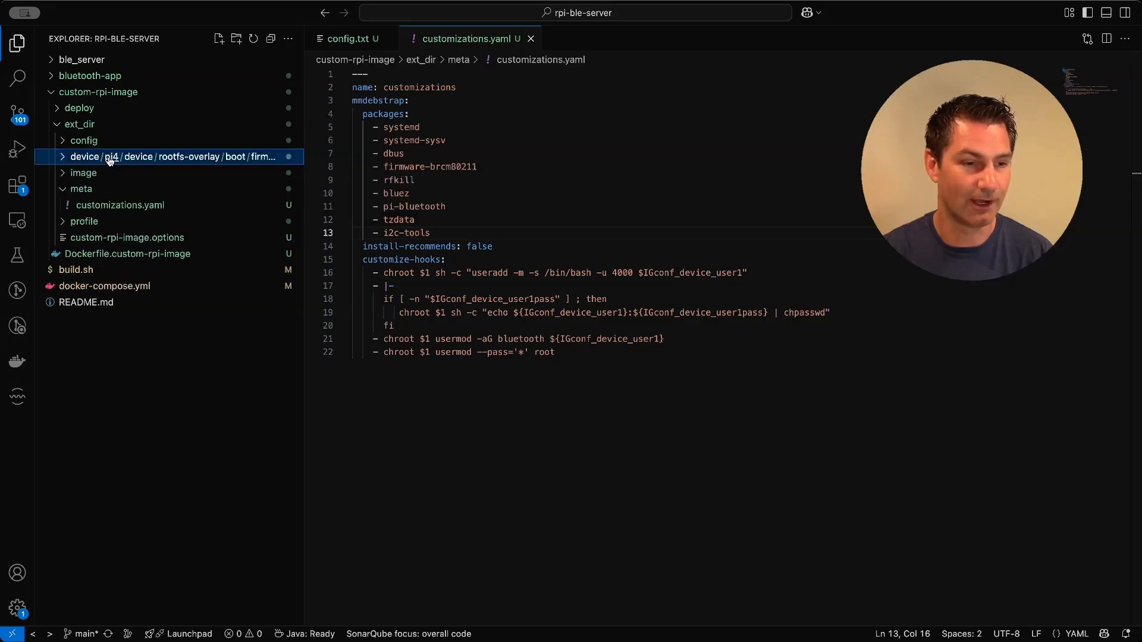
pyautogui.write('post-buil')
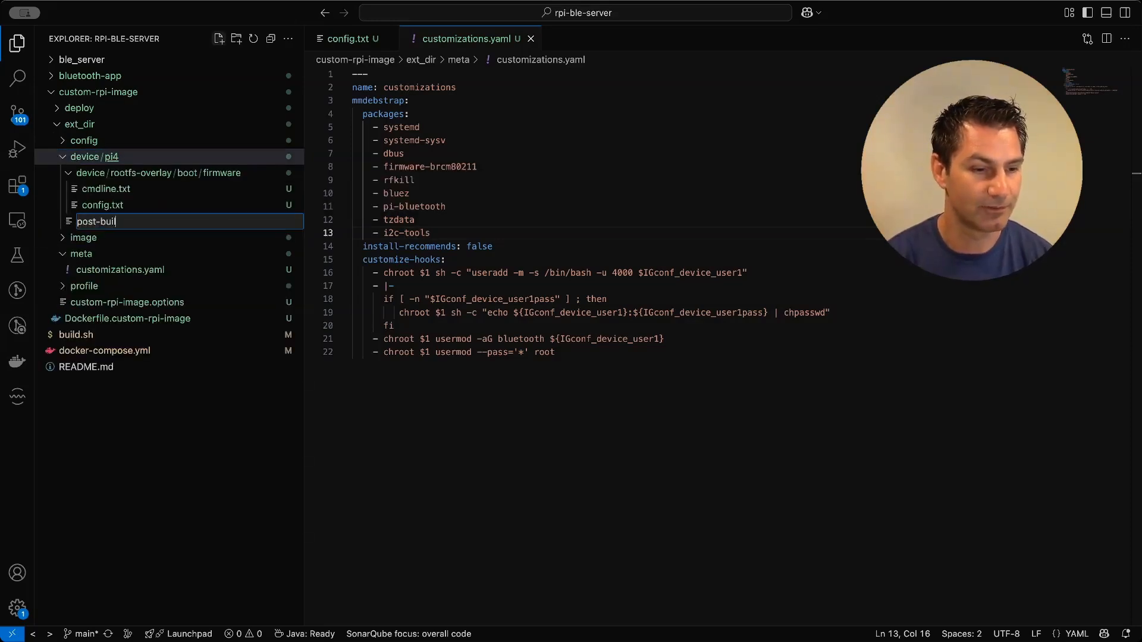
pyautogui.press('Enter')
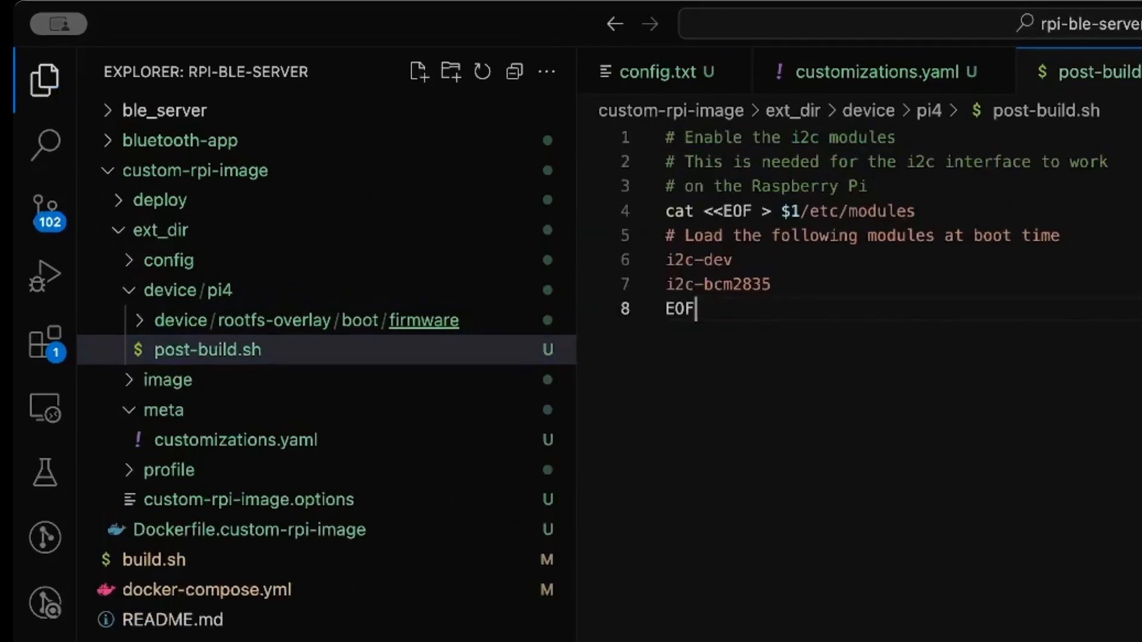
pyautogui.moveTo(664, 210); pyautogui.dragTo(692, 309)
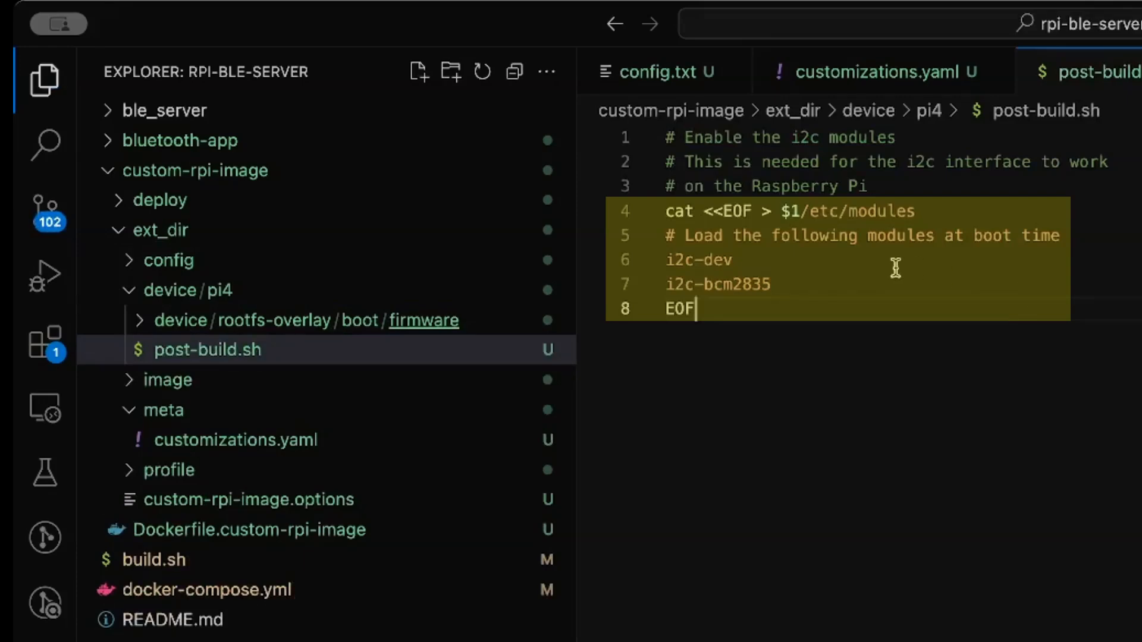
pyautogui.moveTo(953, 231)
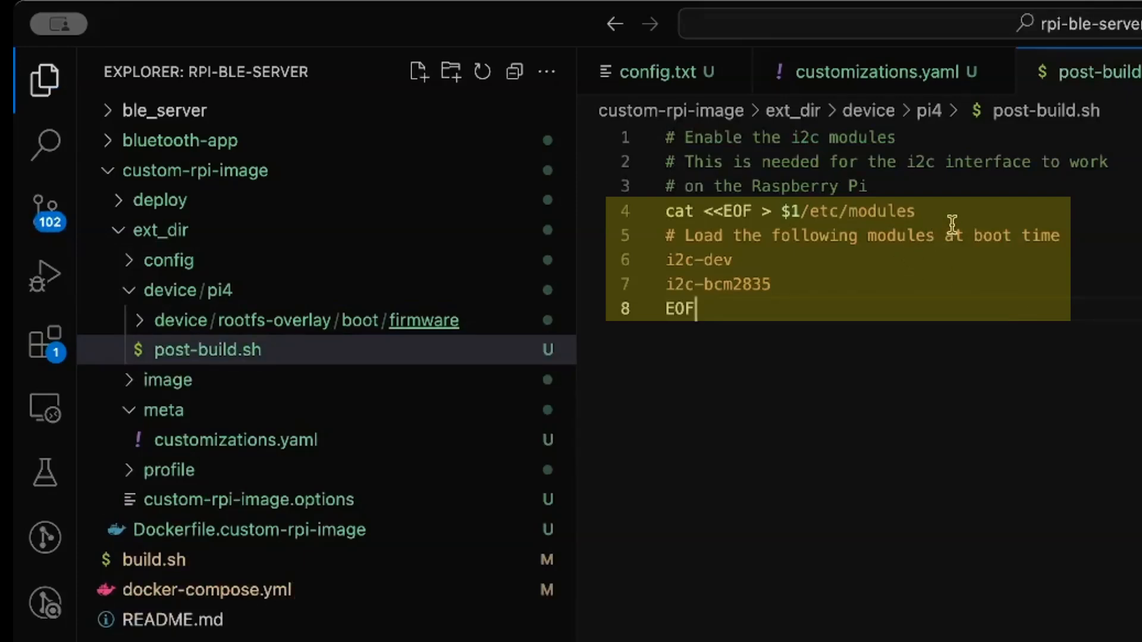
pyautogui.moveTo(934, 322)
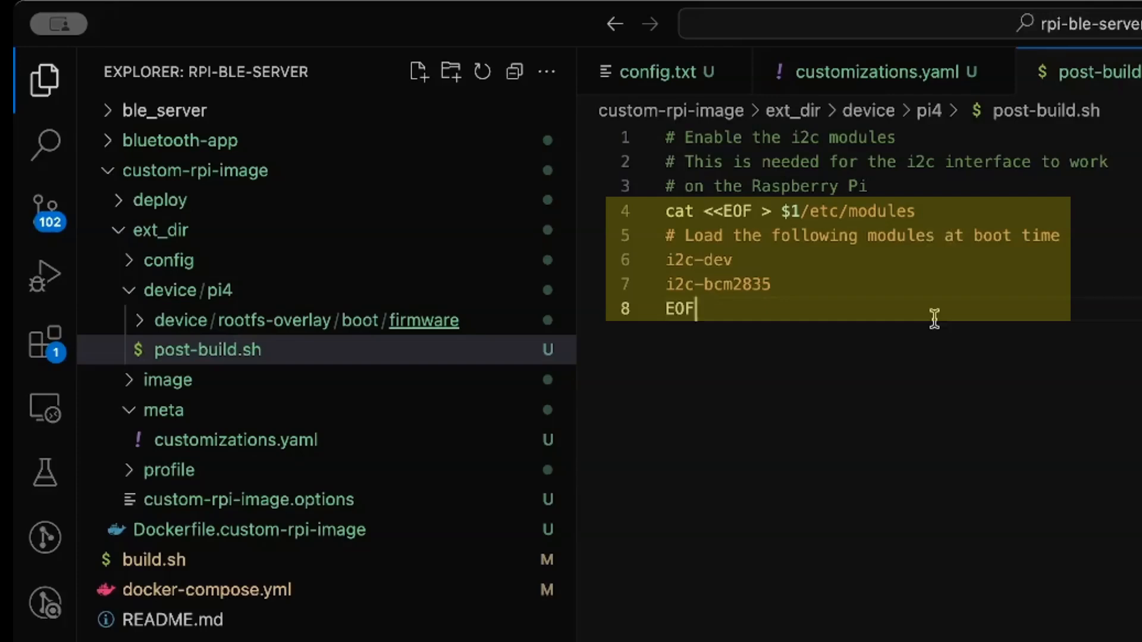
pyautogui.click(796, 445)
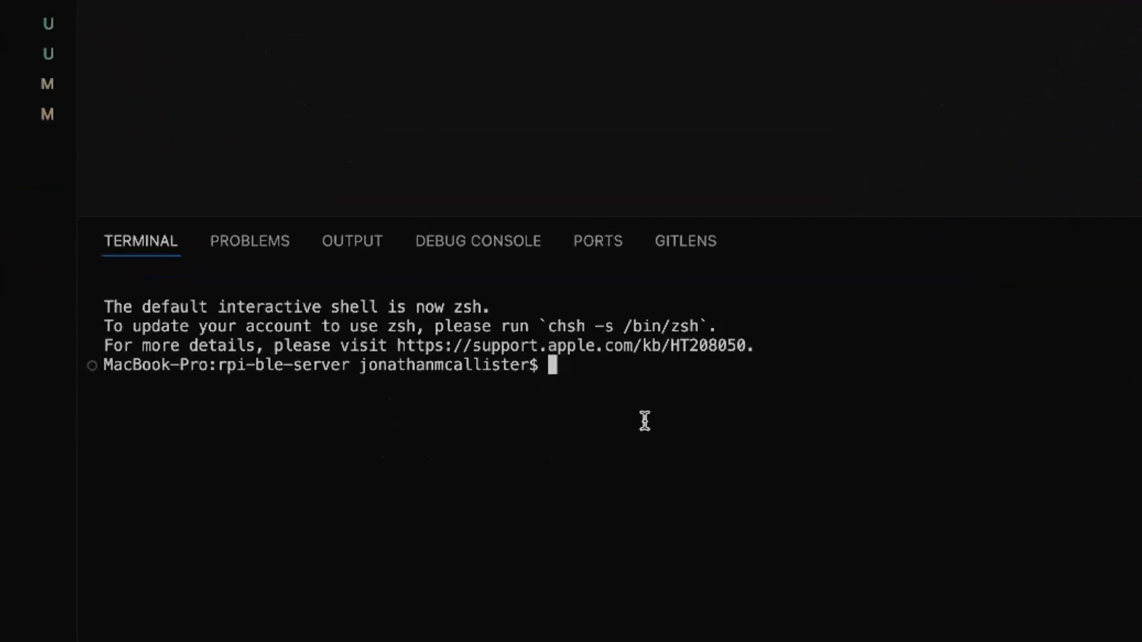
# Run chmod 755 custom-rpi-image/ext_dir/device/pi4/post-build.sh in the terminal
pyautogui.write('chmod')
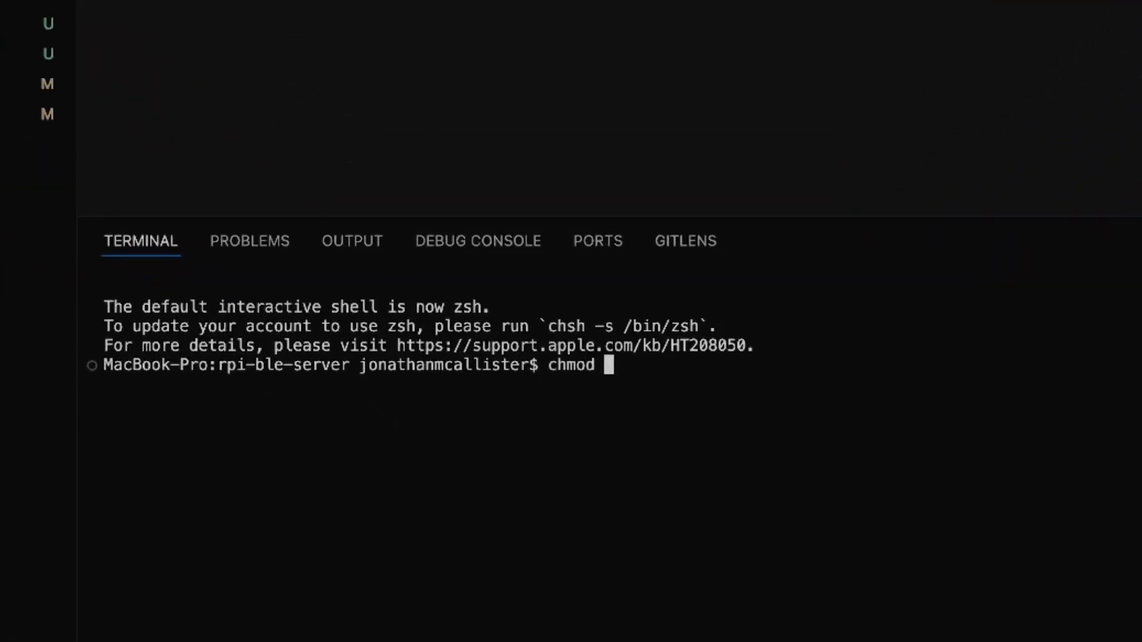
pyautogui.write('755')
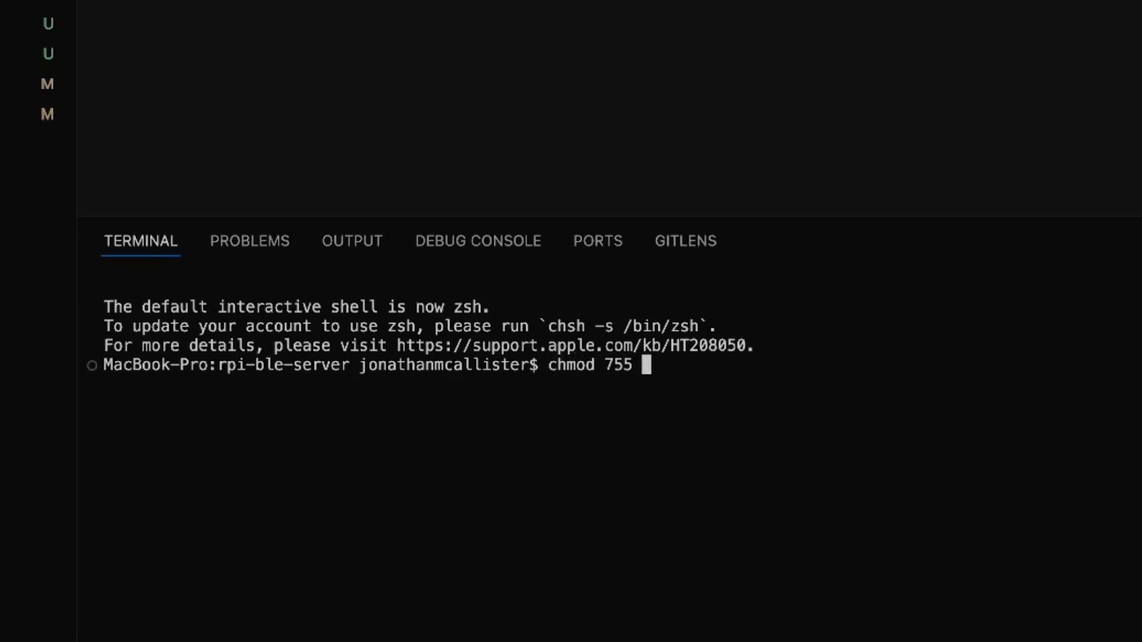
pyautogui.write('custom-rpi-image/ext_dir/device/pi4/post-build.sh')
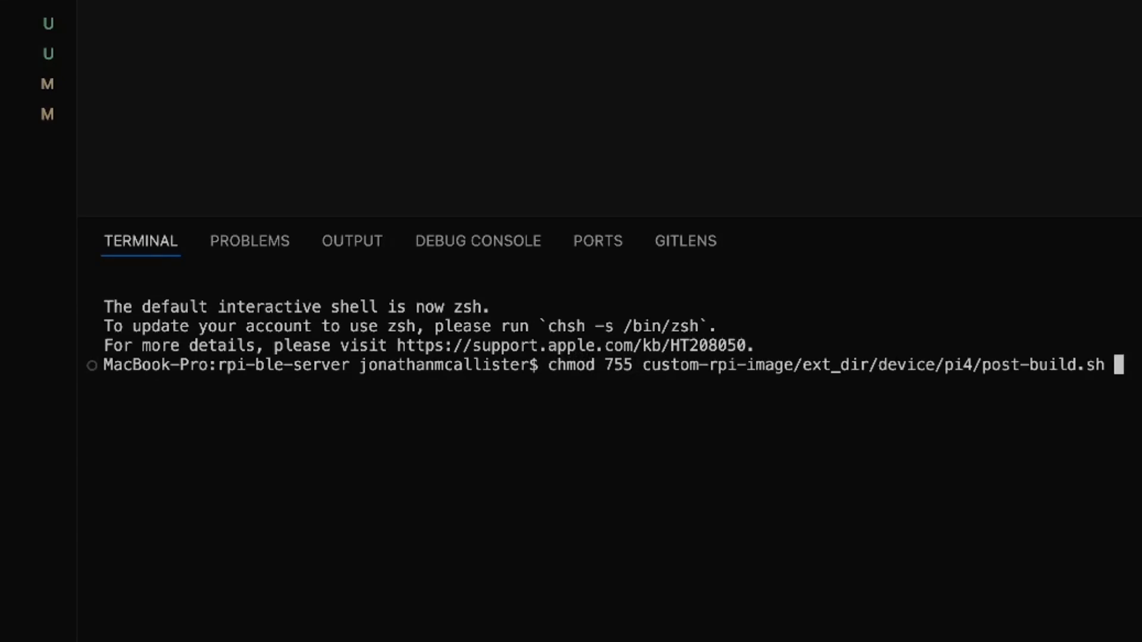
pyautogui.press('Enter')
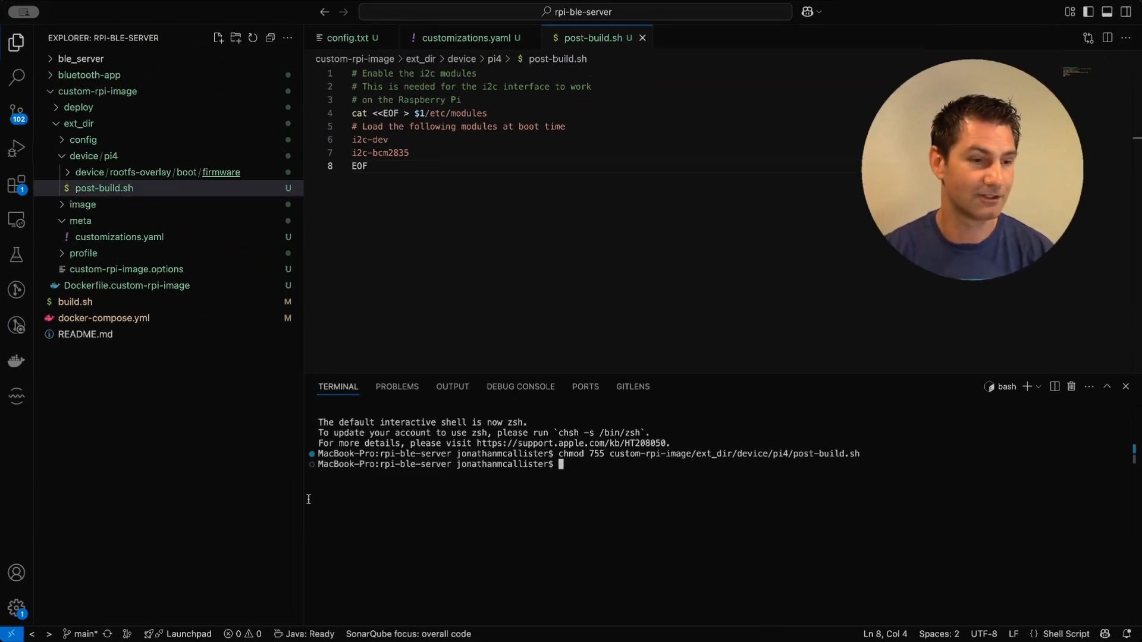
pyautogui.moveTo(742, 47)
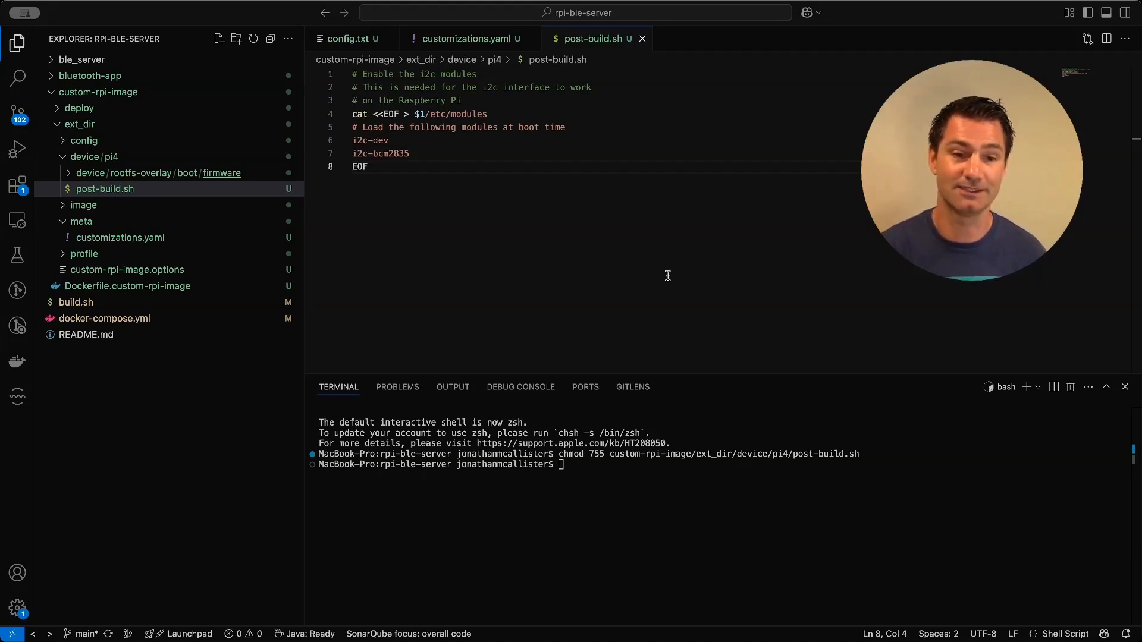
pyautogui.moveTo(506, 220)
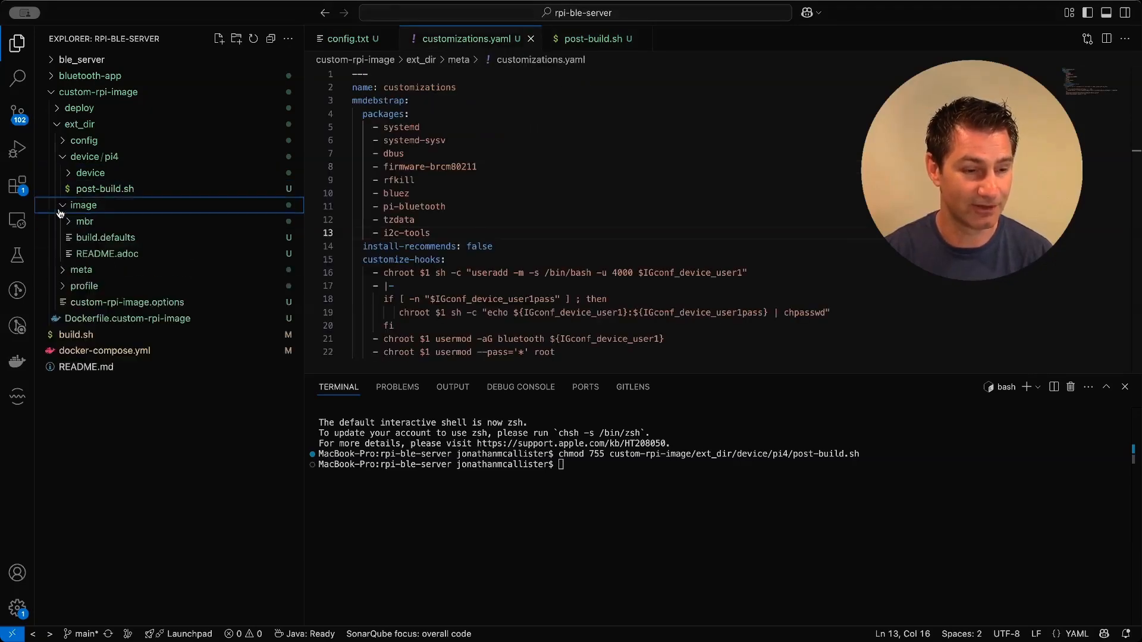
# Create an rtc-setup folder under simple_dual containing an rtc-sync.service file
pyautogui.click(85, 222)
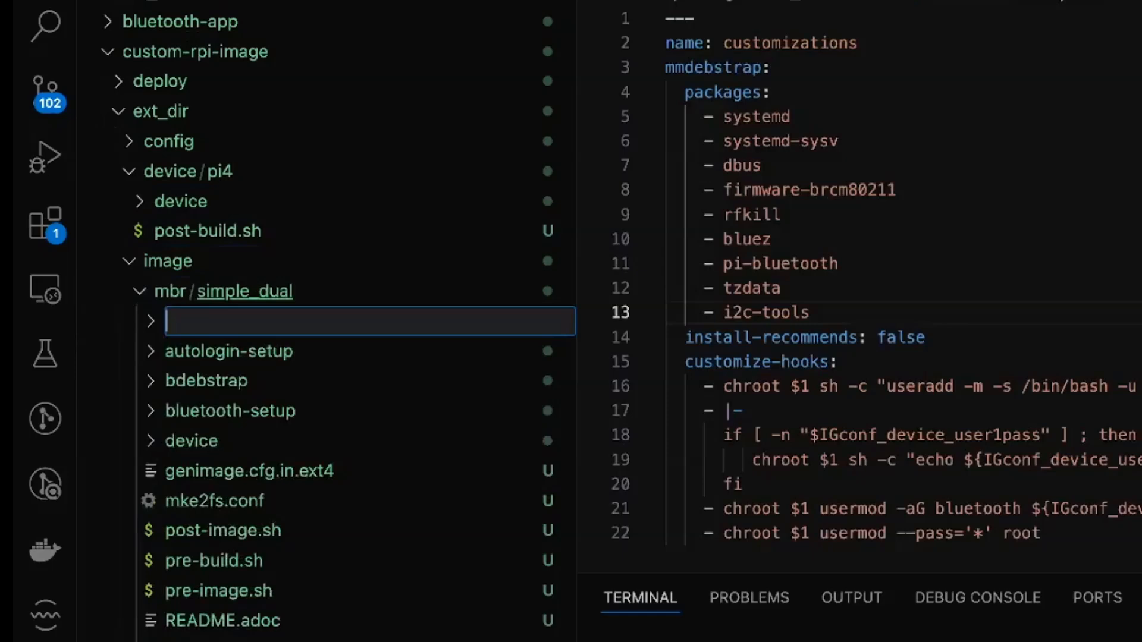
pyautogui.write('rtc-')
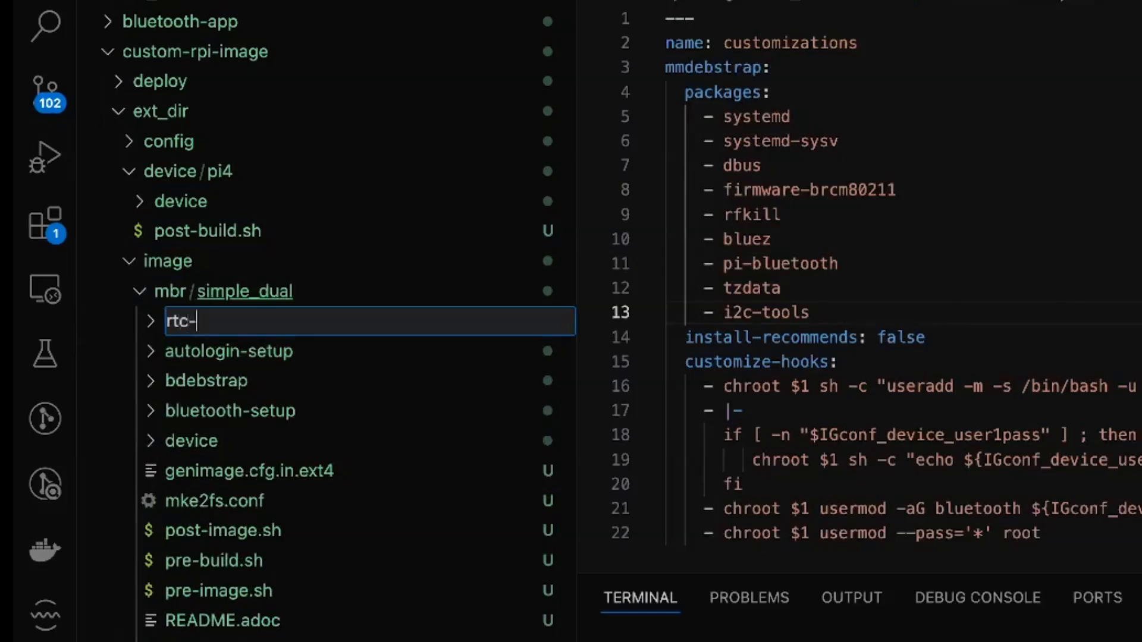
pyautogui.press('Enter')
pyautogui.write('t')
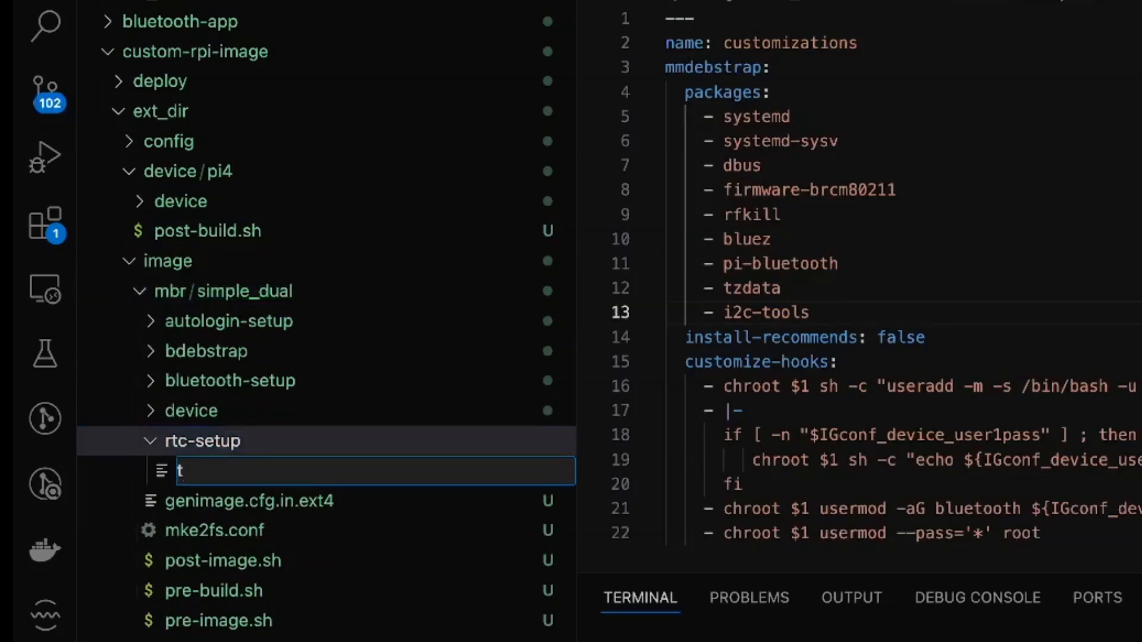
pyautogui.write('rtc-ser')
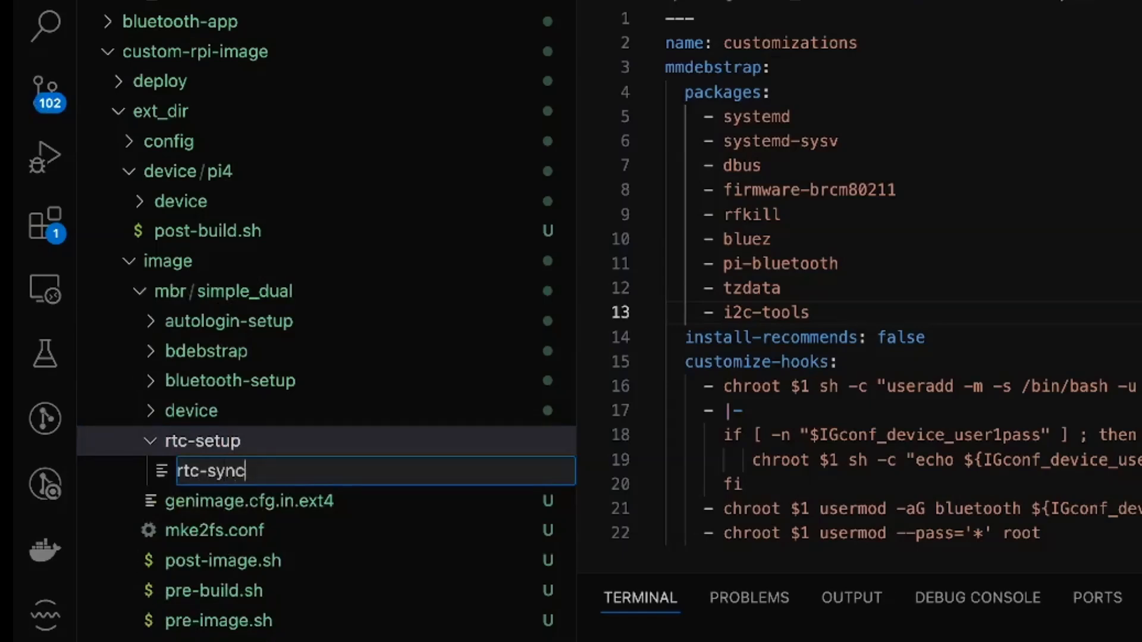
pyautogui.write('.service')
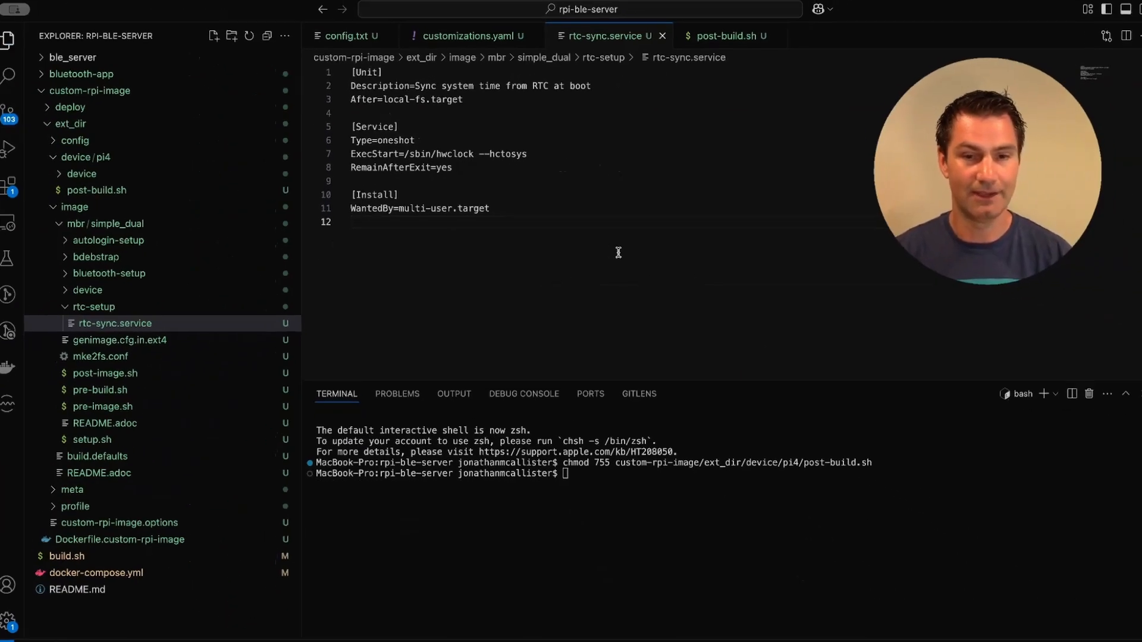
pyautogui.click(96, 257)
pyautogui.write('c')
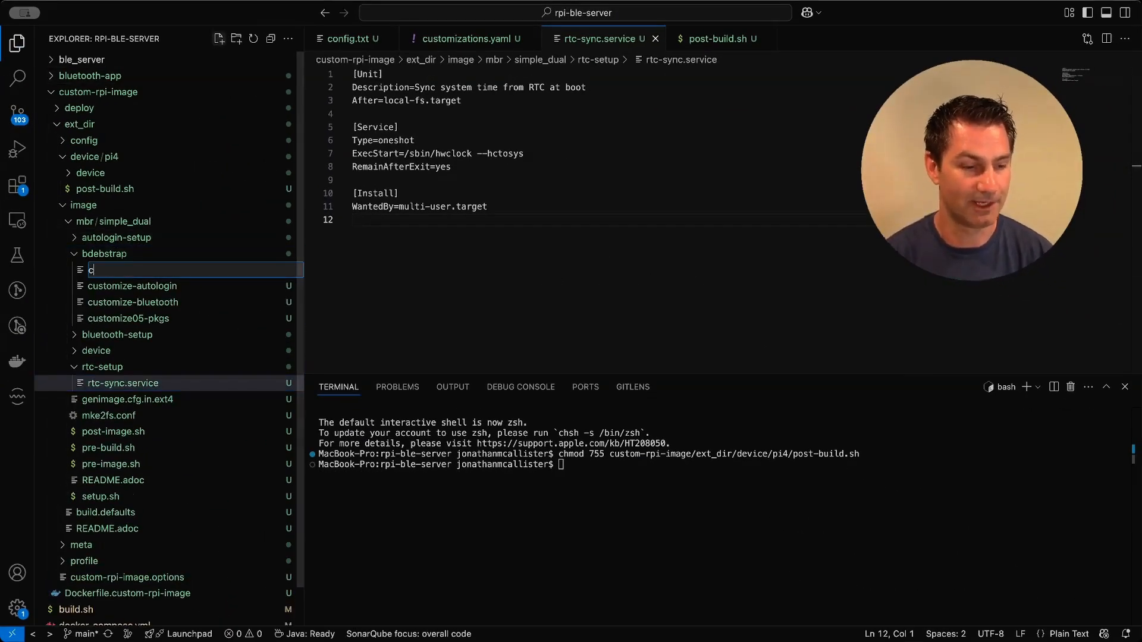
# Name the new bdebstrap hook file customize-rtc
pyautogui.write('ustomize-t')
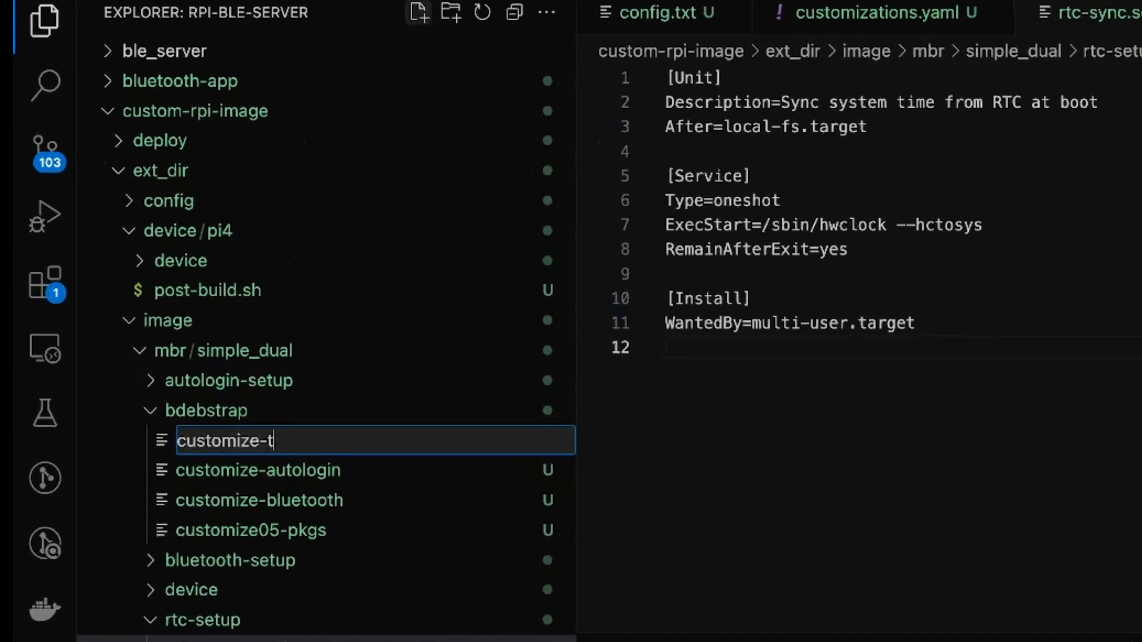
pyautogui.write('rtc')
pyautogui.press('Enter')
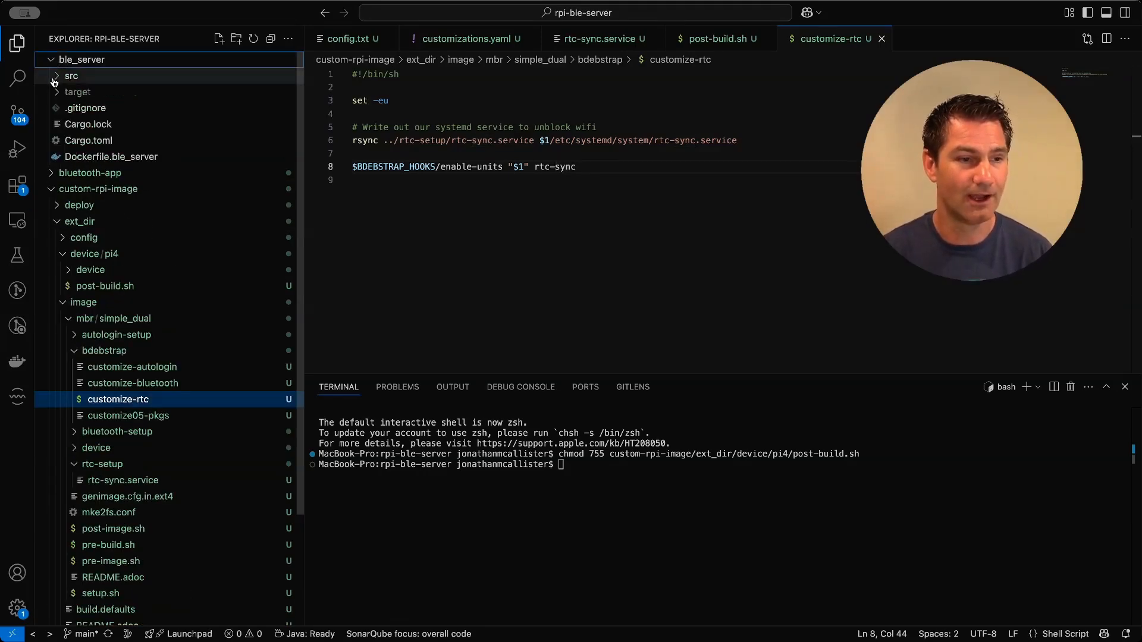
# Open ble_server main.rs and scroll through its system time and timezone handling
pyautogui.click(71, 76)
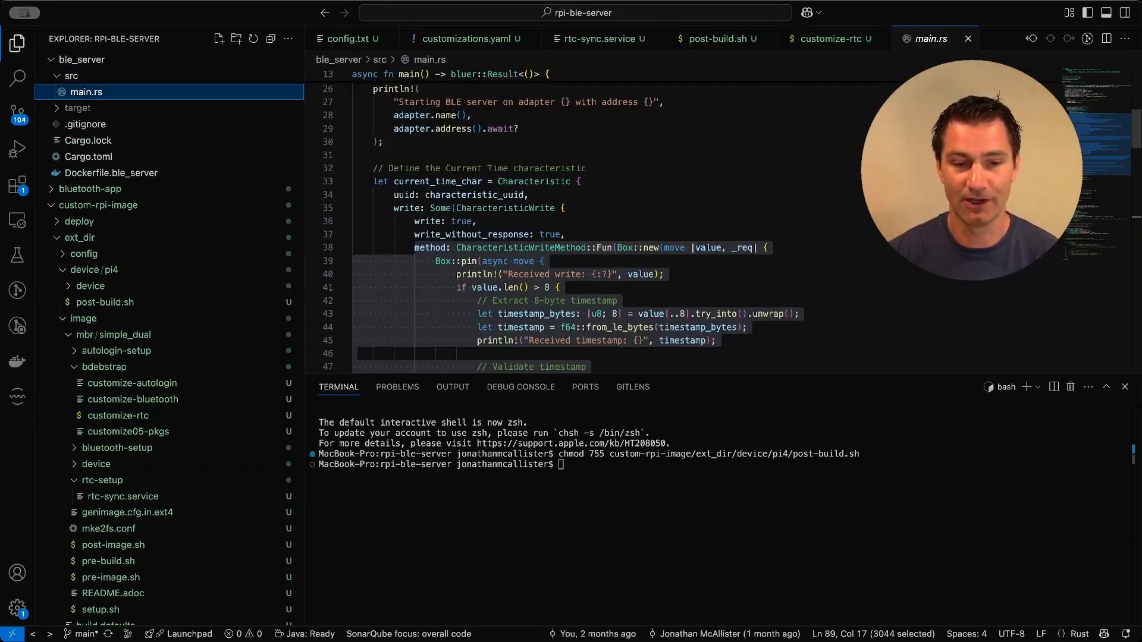
pyautogui.scroll(-3)
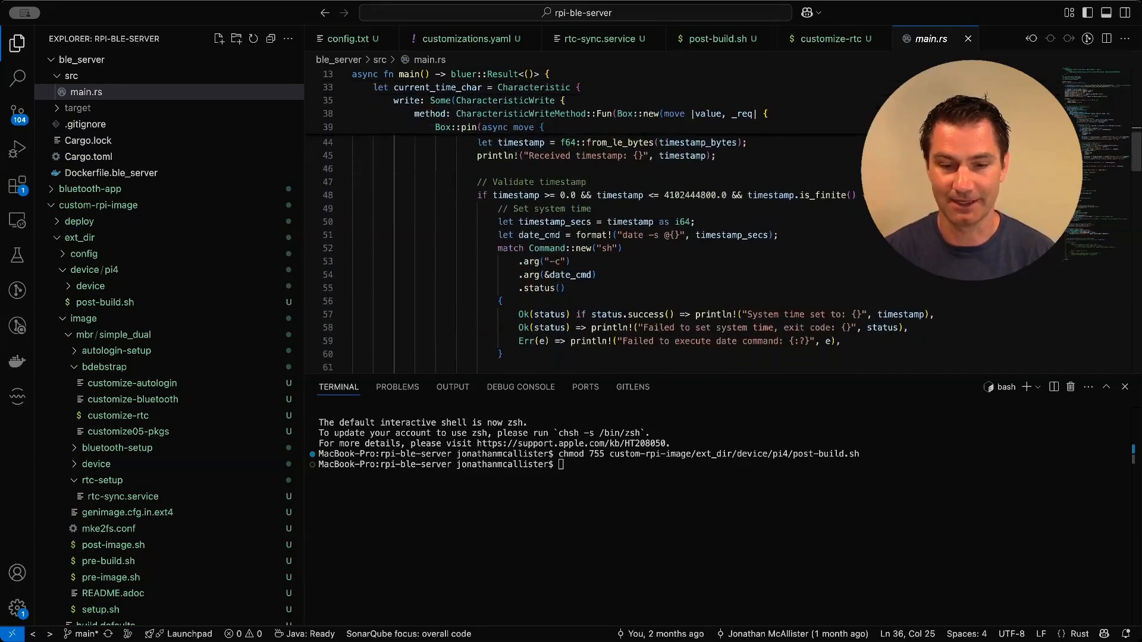
pyautogui.scroll(-3)
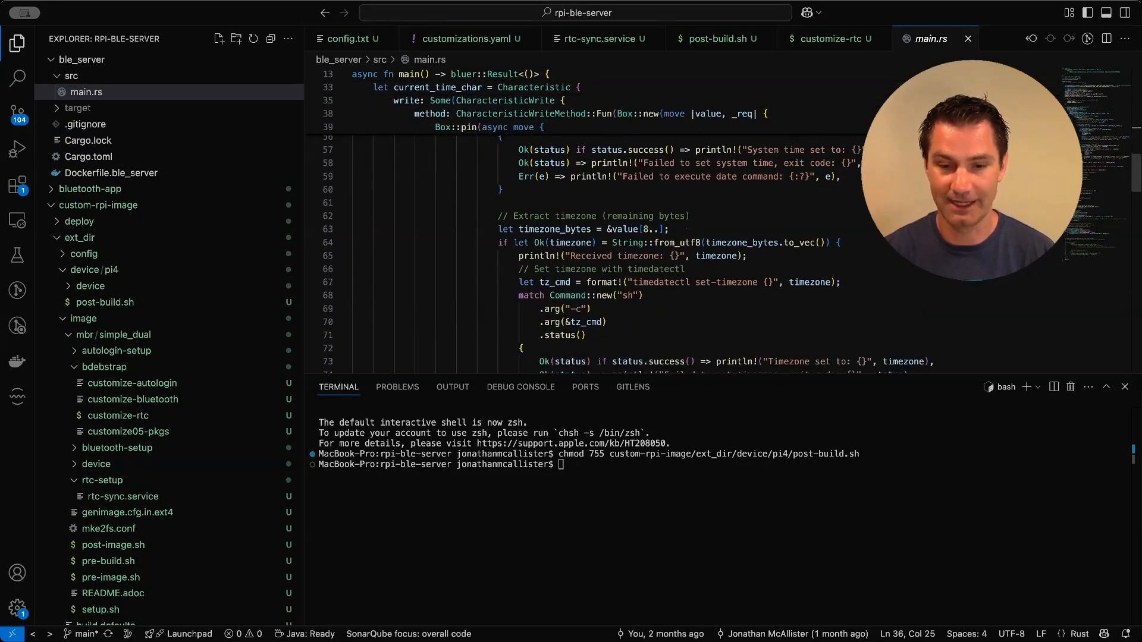
pyautogui.scroll(-3)
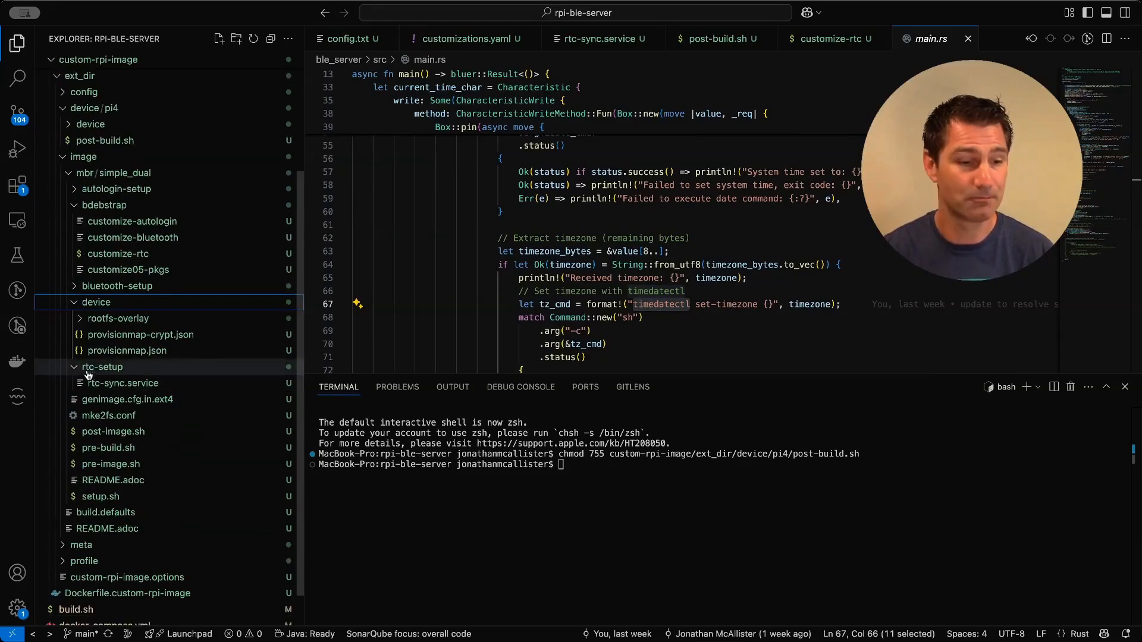
# Create a set-time file in rootfs-overlay/usr/local/bin and select the word date
pyautogui.click(118, 318)
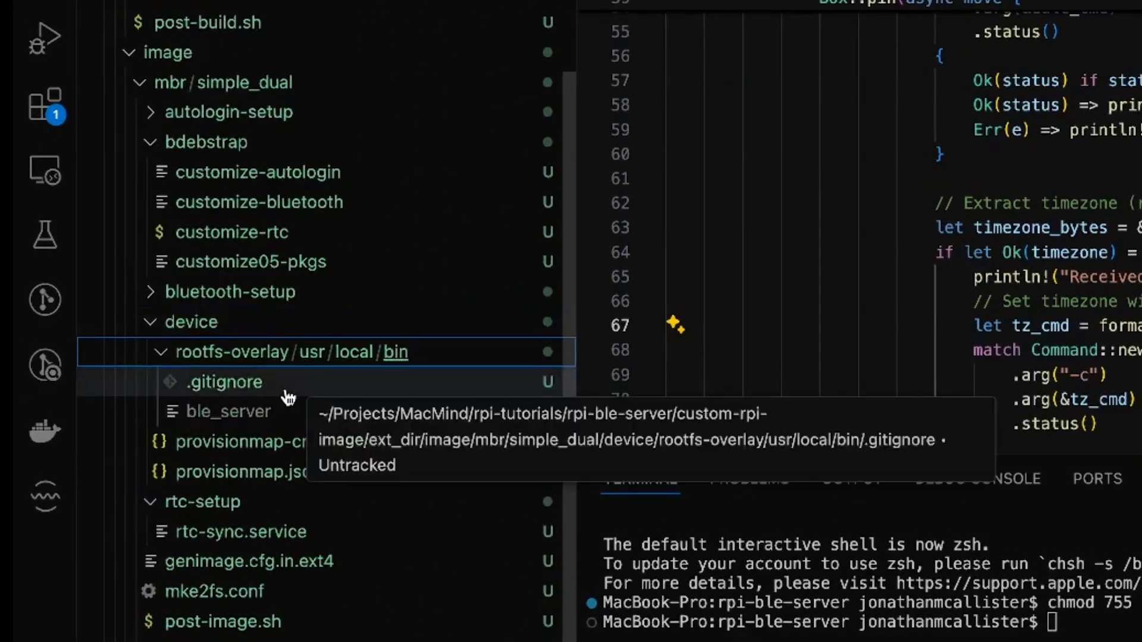
pyautogui.click(160, 351)
pyautogui.write('set-time')
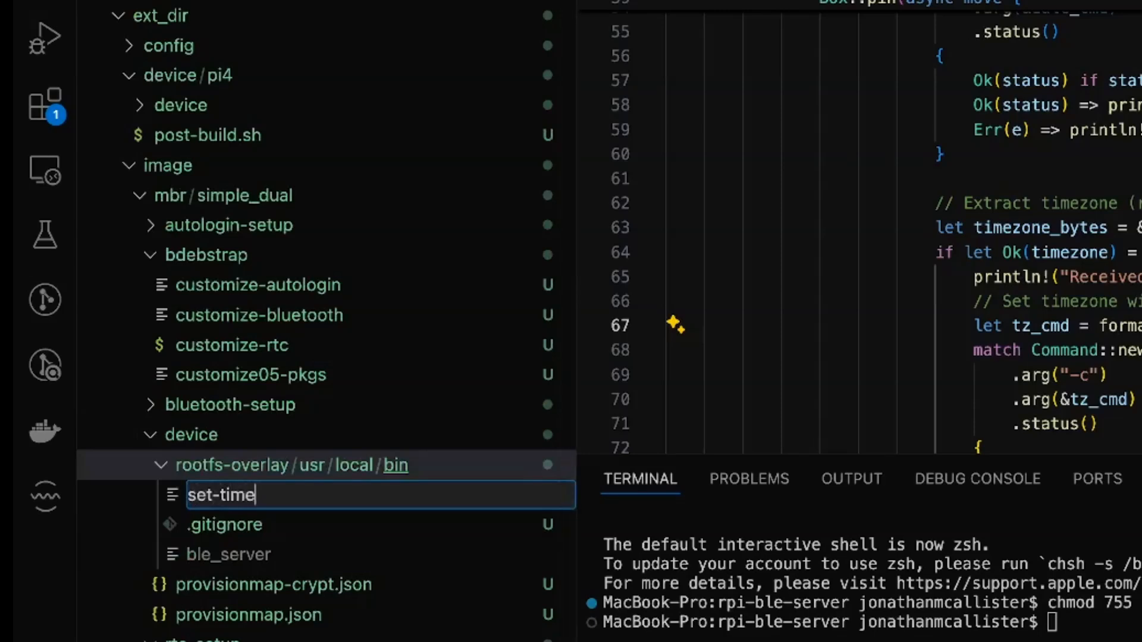
pyautogui.press('Enter')
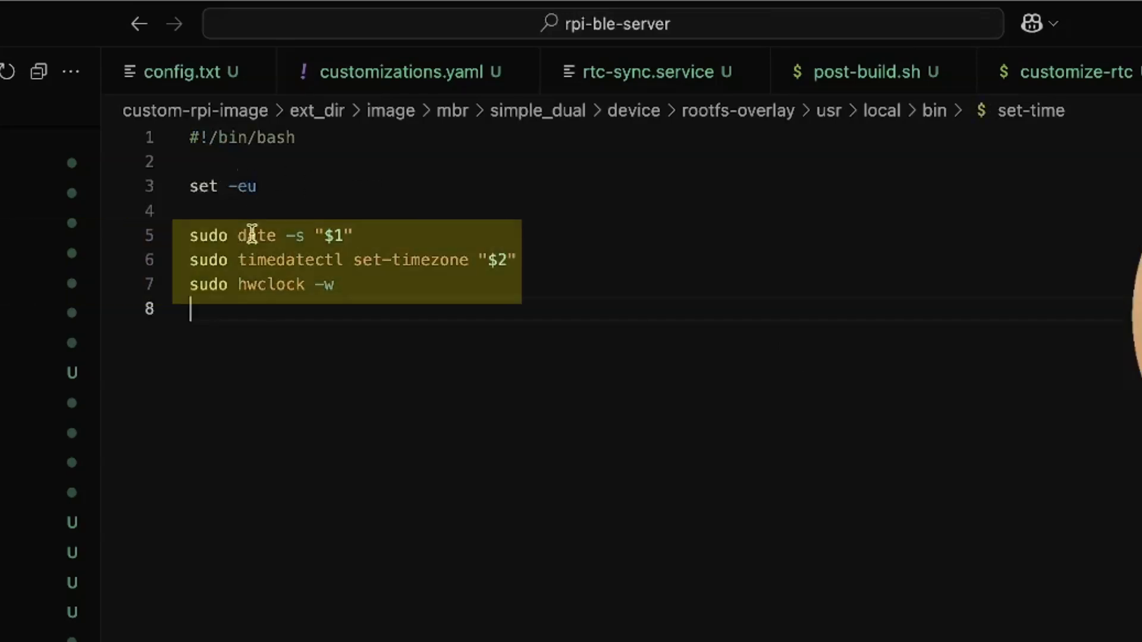
pyautogui.doubleClick(256, 236)
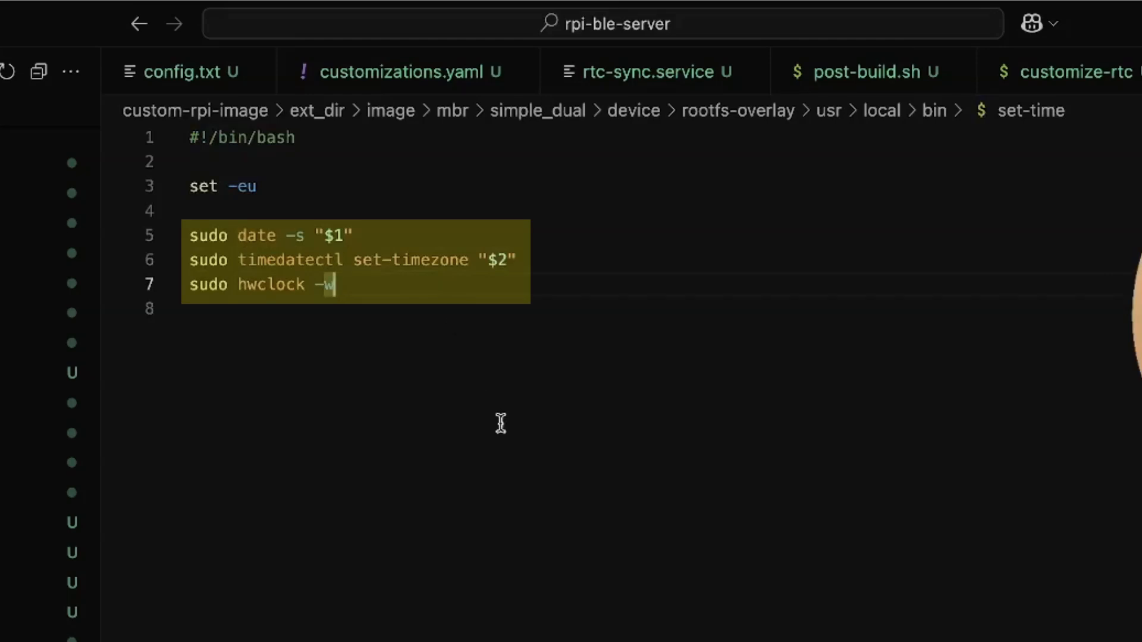
pyautogui.moveTo(655, 482)
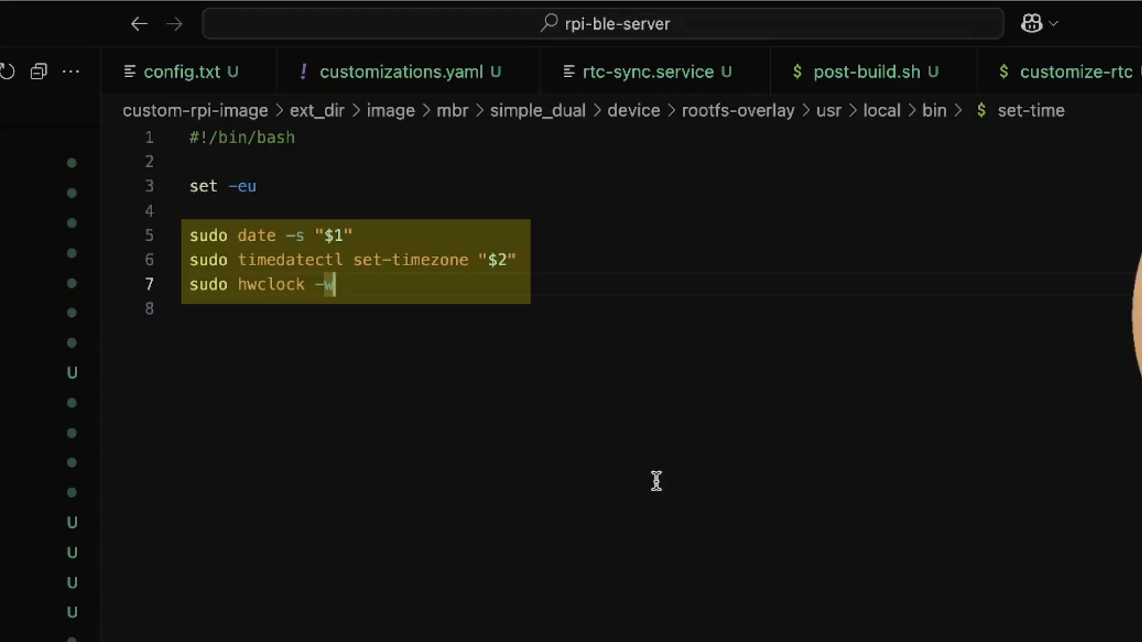
pyautogui.moveTo(642, 89)
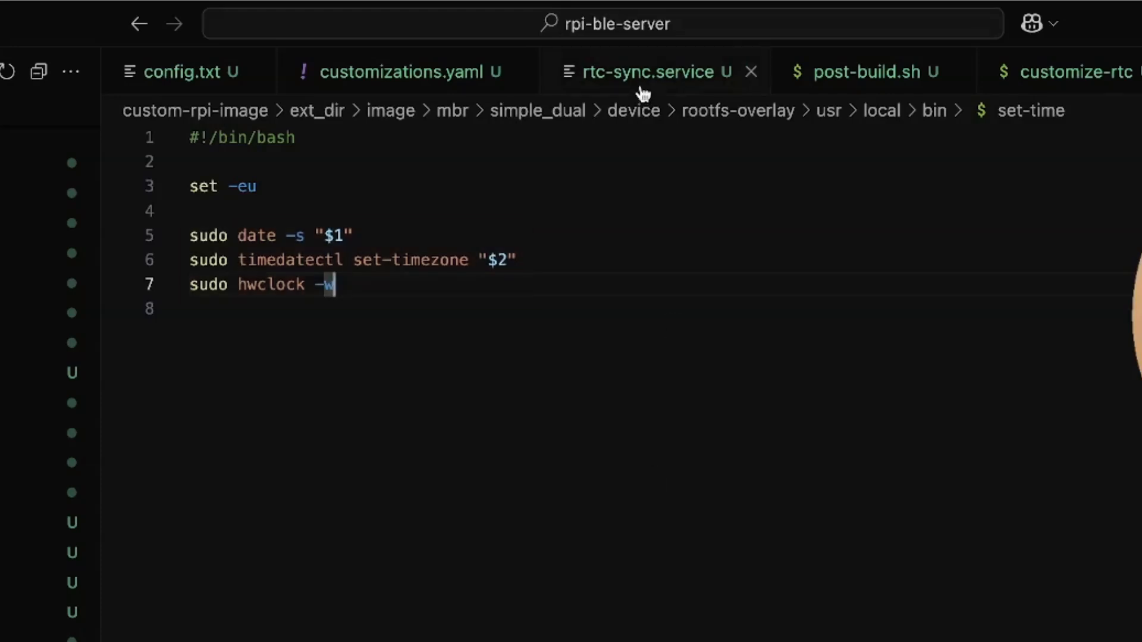
pyautogui.moveTo(643, 89)
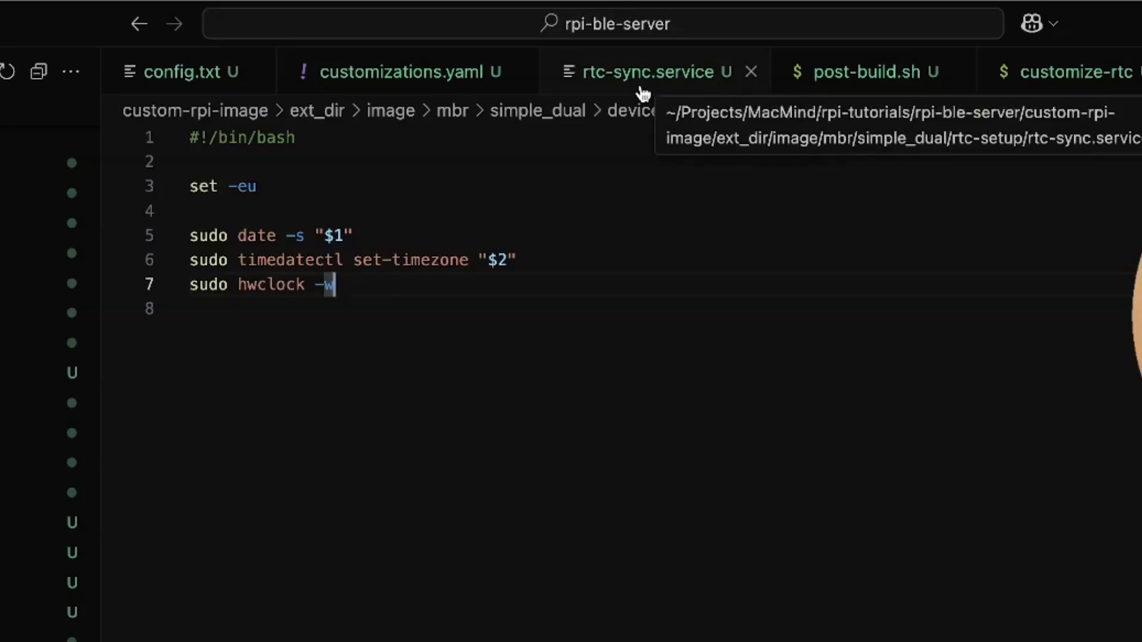
pyautogui.moveTo(663, 59)
pyautogui.write('chmod 755 custom-rpi-image/ext_dir/image/')
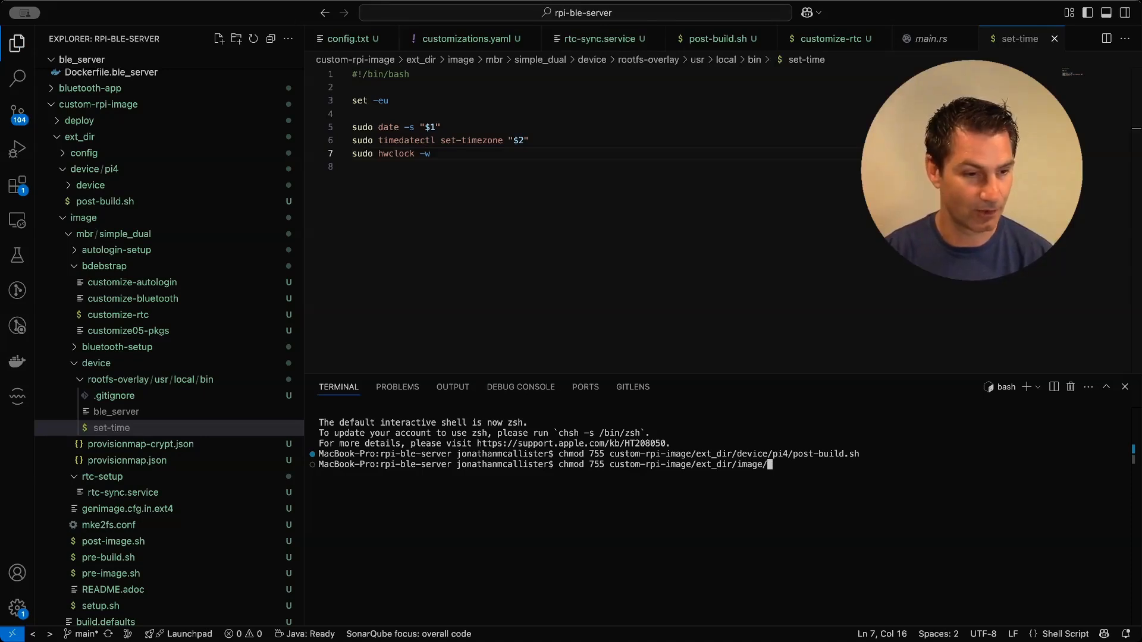
# Run chmod 755 on the rootfs-overlay set-time script and reopen main.rs
pyautogui.write('mbr/simple_dual/')
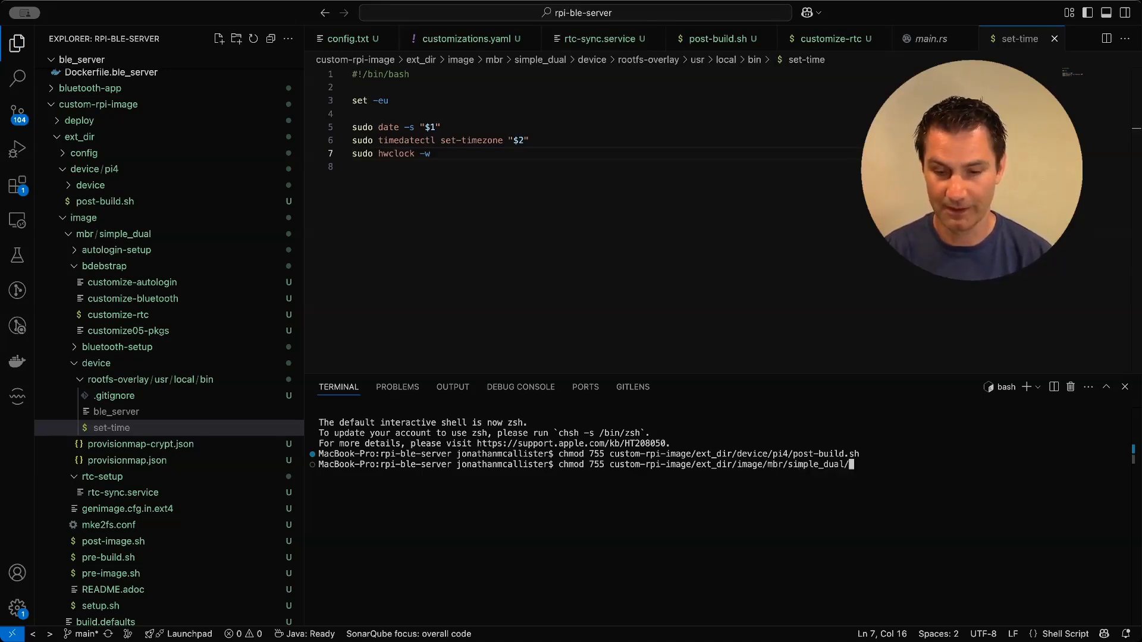
pyautogui.write('device/')
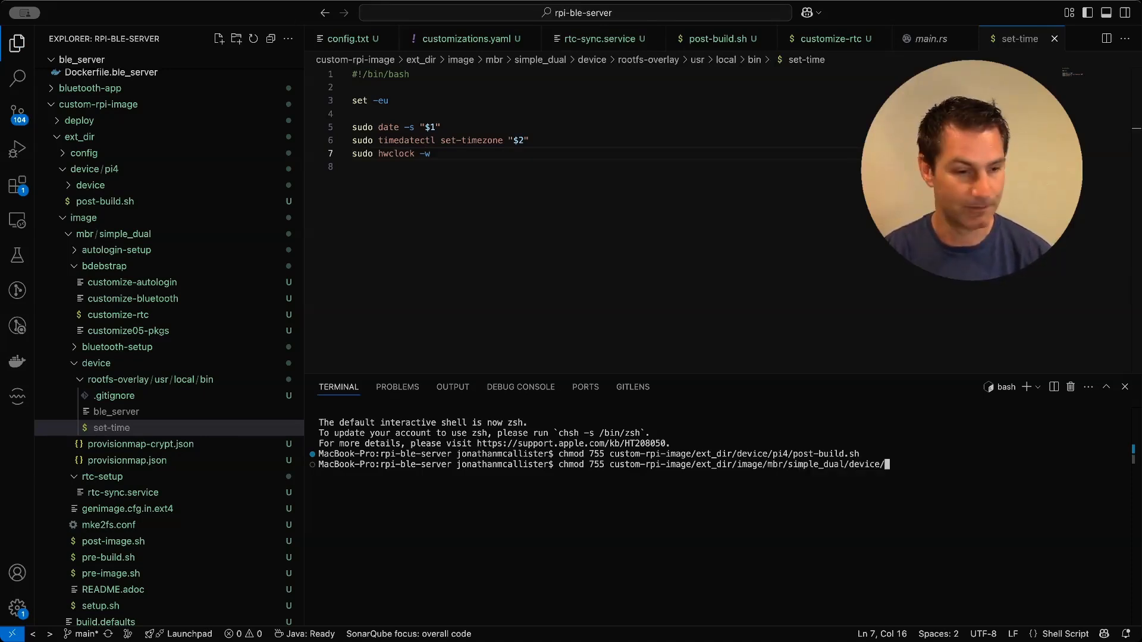
pyautogui.write('rootfs-overlay/usr/')
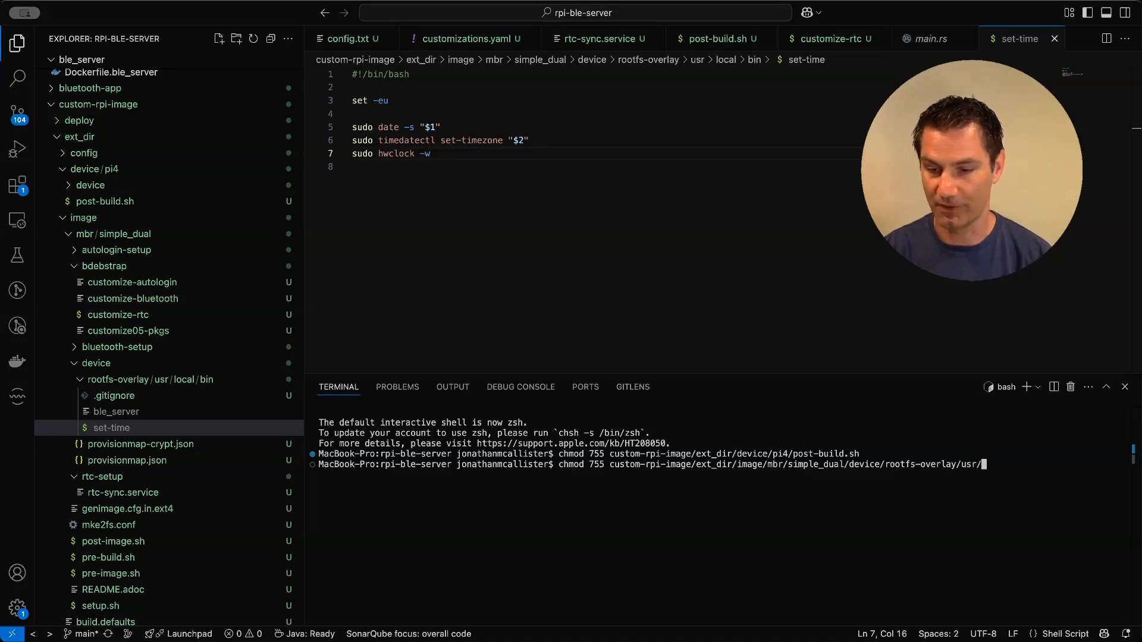
pyautogui.write('local/bin/set-time')
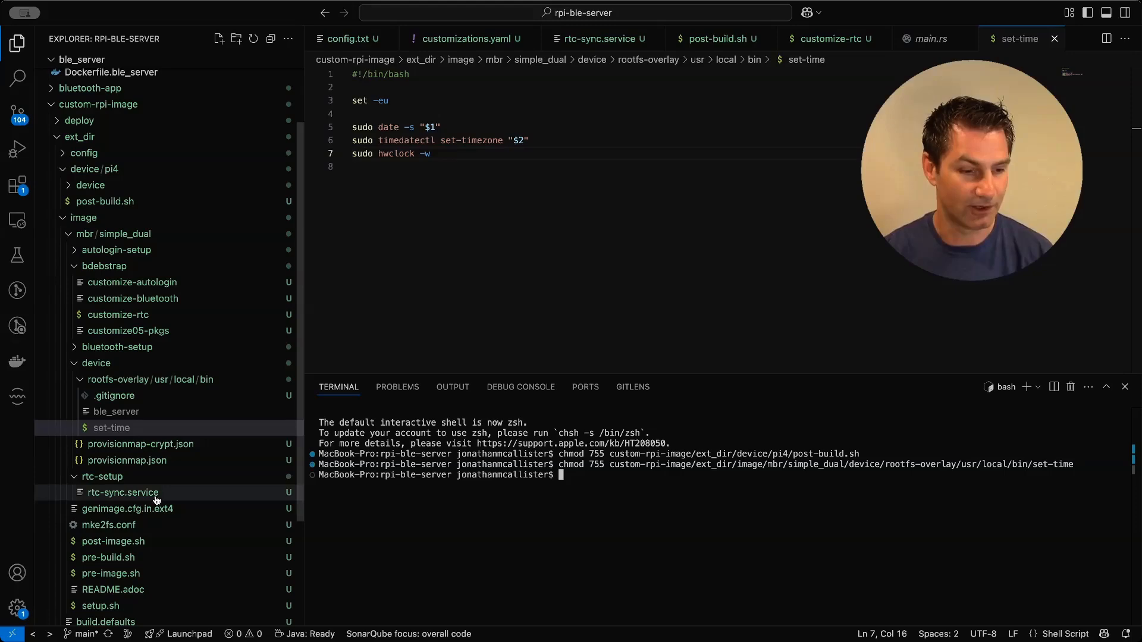
pyautogui.click(928, 38)
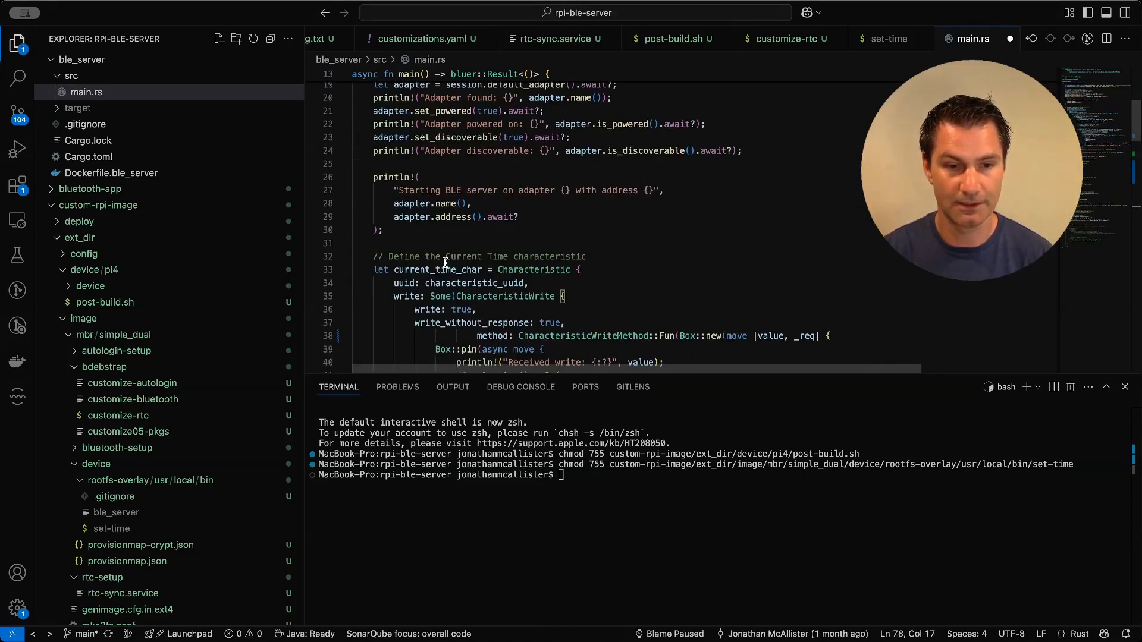
# Have main.rs call set-time @<secs> <timezone>, then run ./build.sh
pyautogui.scroll(-3)
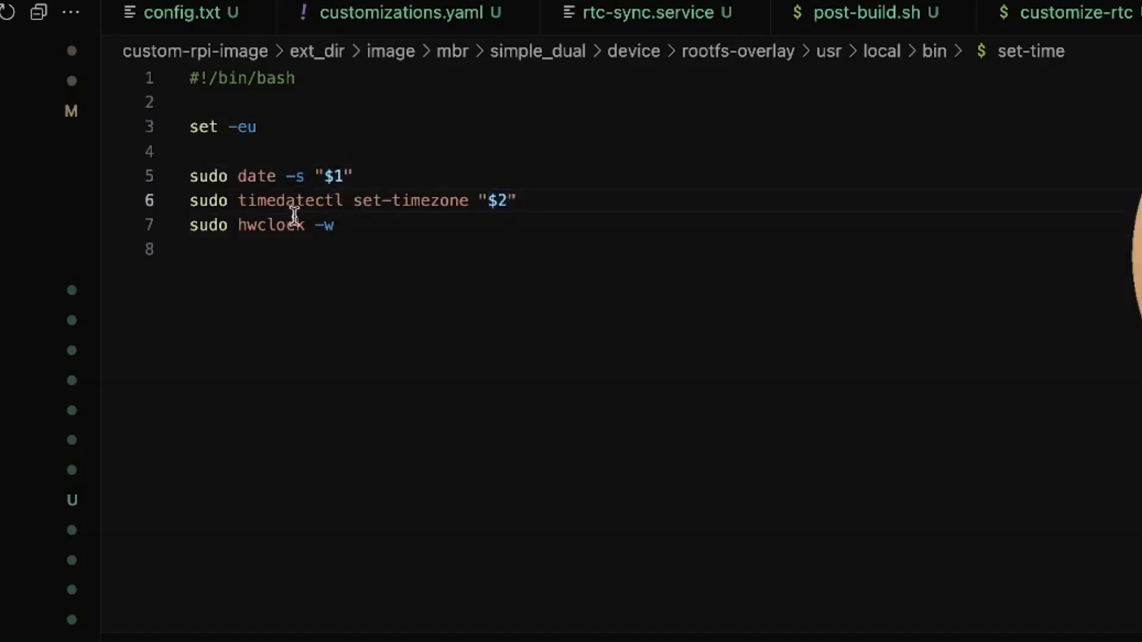
pyautogui.moveTo(364, 224)
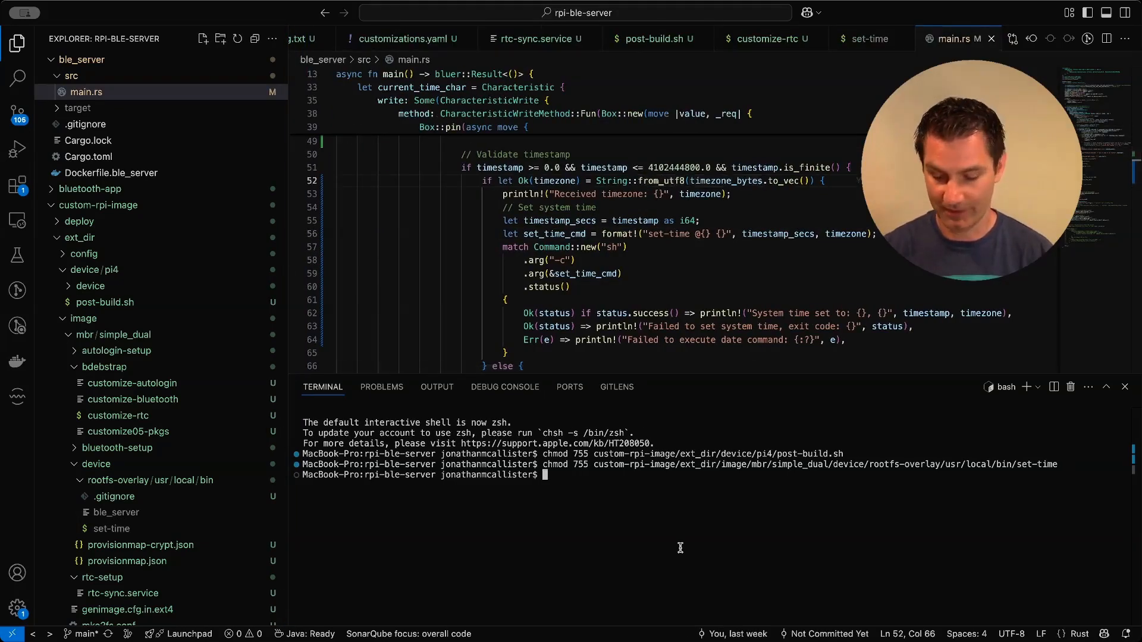
pyautogui.write('./build.sh')
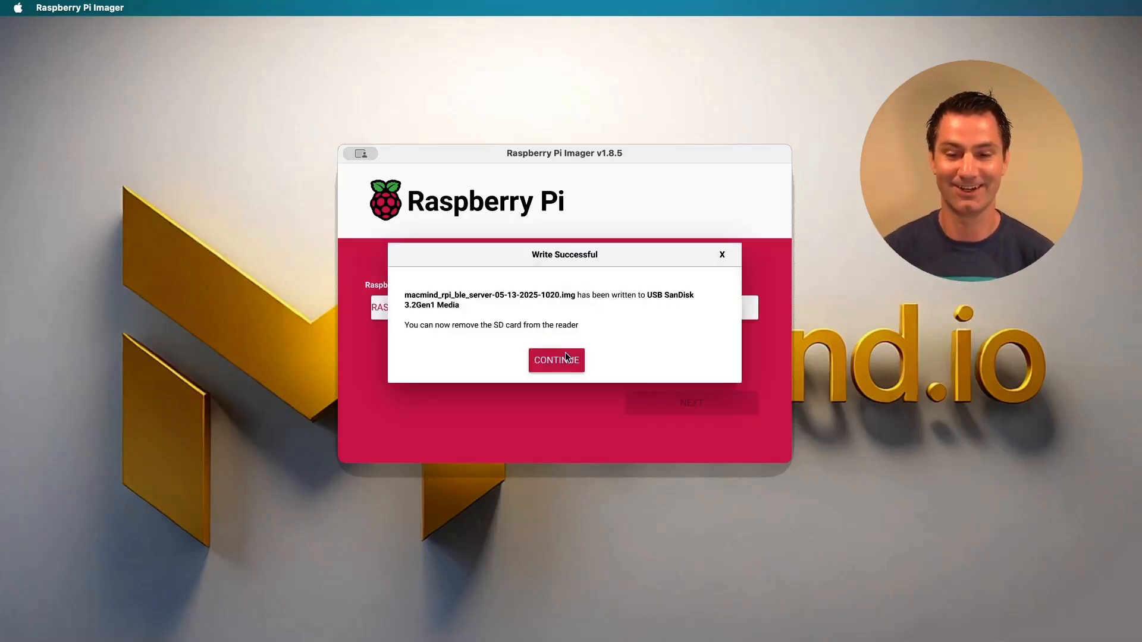
# Dismiss the Write Successful notice with CONTINUE
pyautogui.click(557, 360)
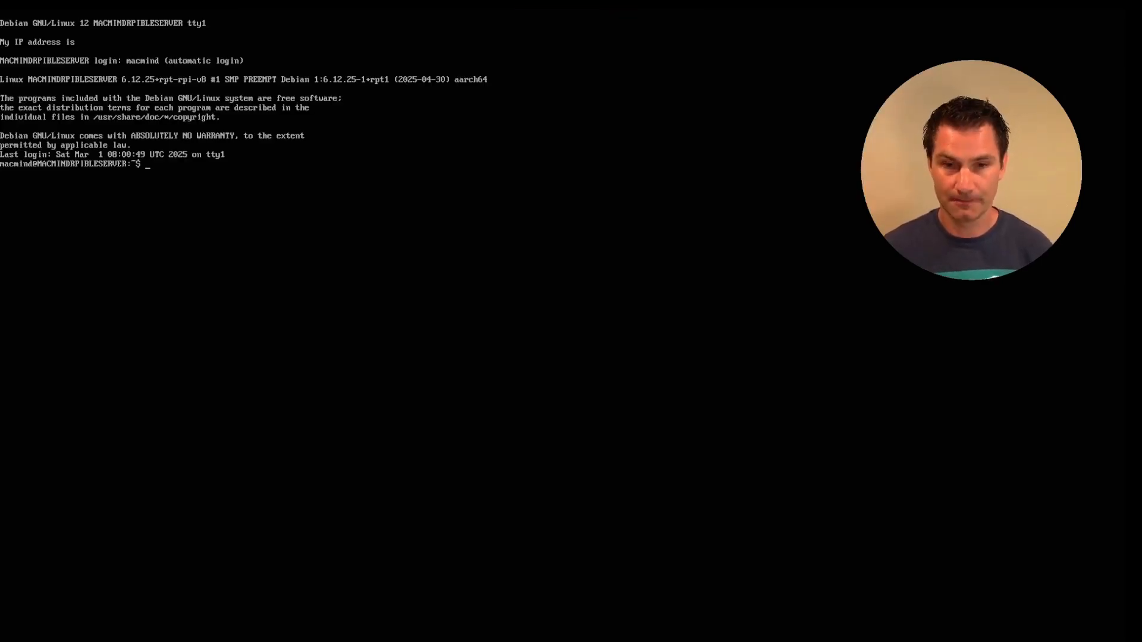
# Run date at the macmind shell prompt to see the unset clock
pyautogui.write('date')
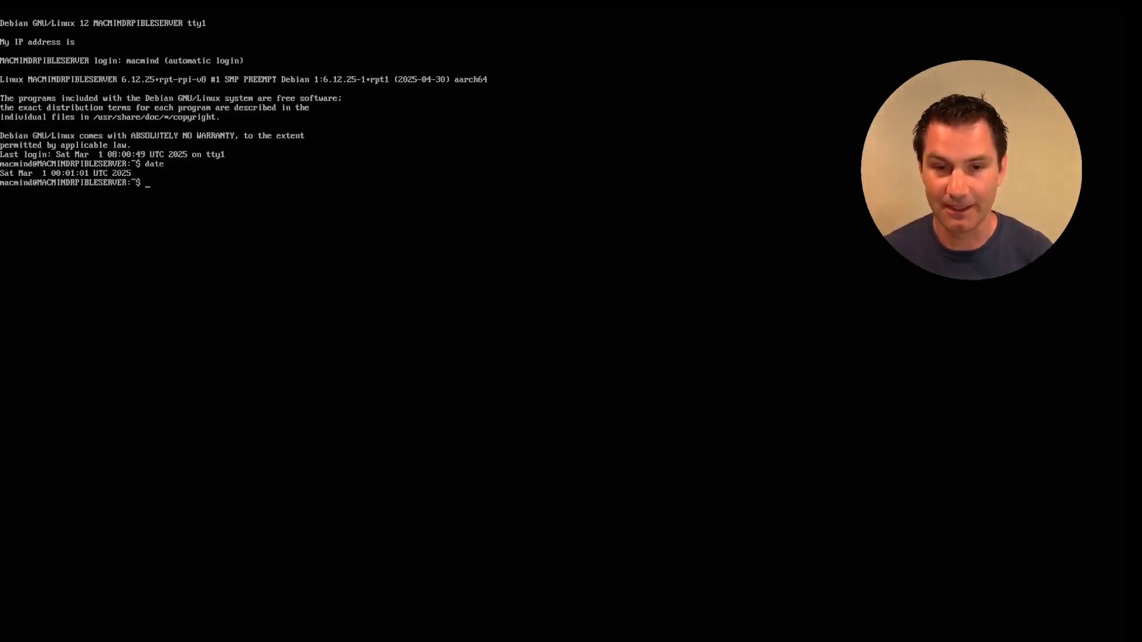